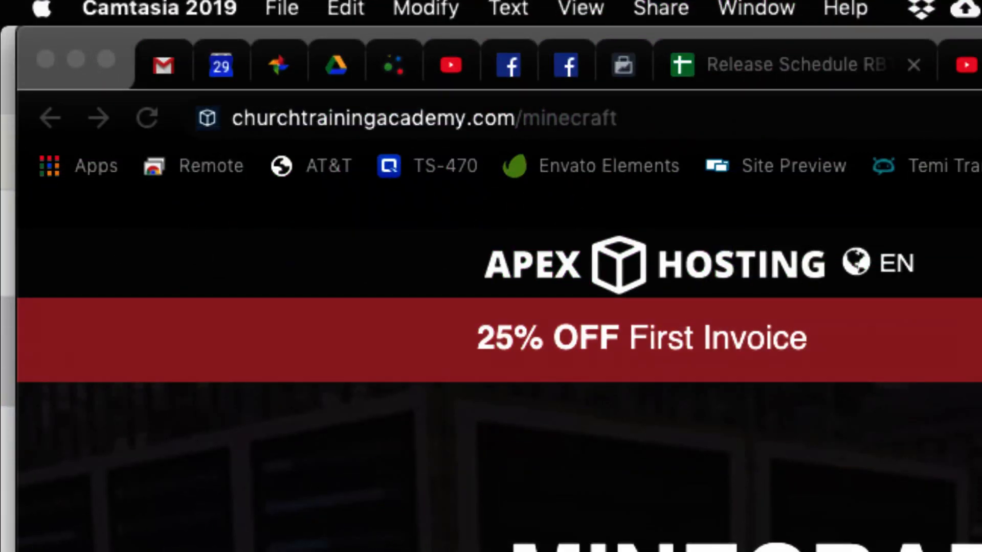
mouse_move(793, 159)
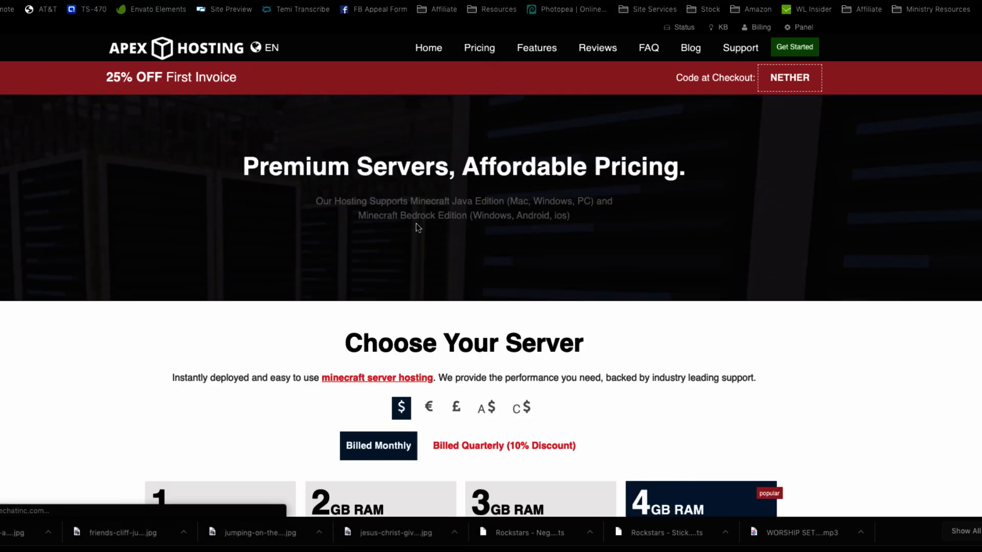
Scroll down to the Choose Your Server pricing cards showing each plan's monthly price.
scroll("down", 3)
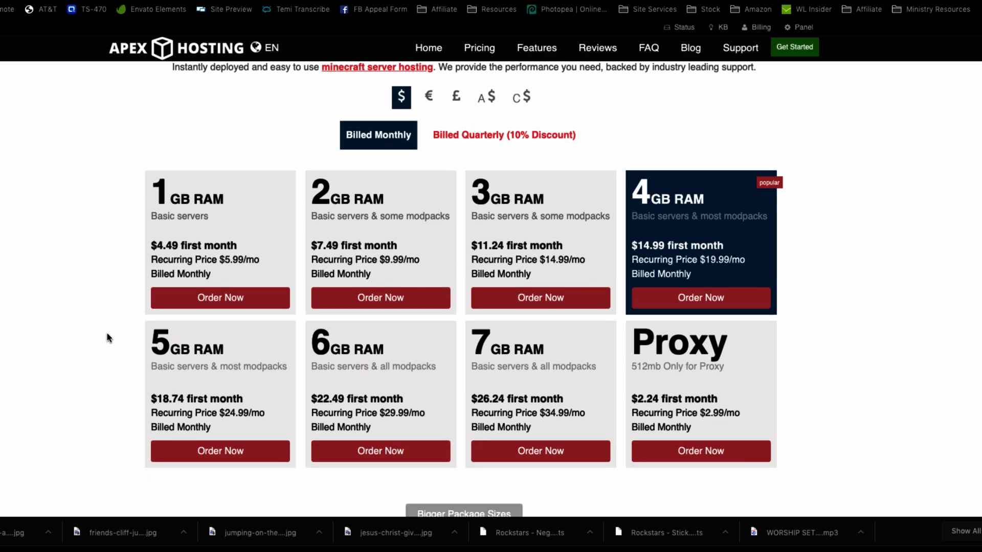
scroll("down", 3)
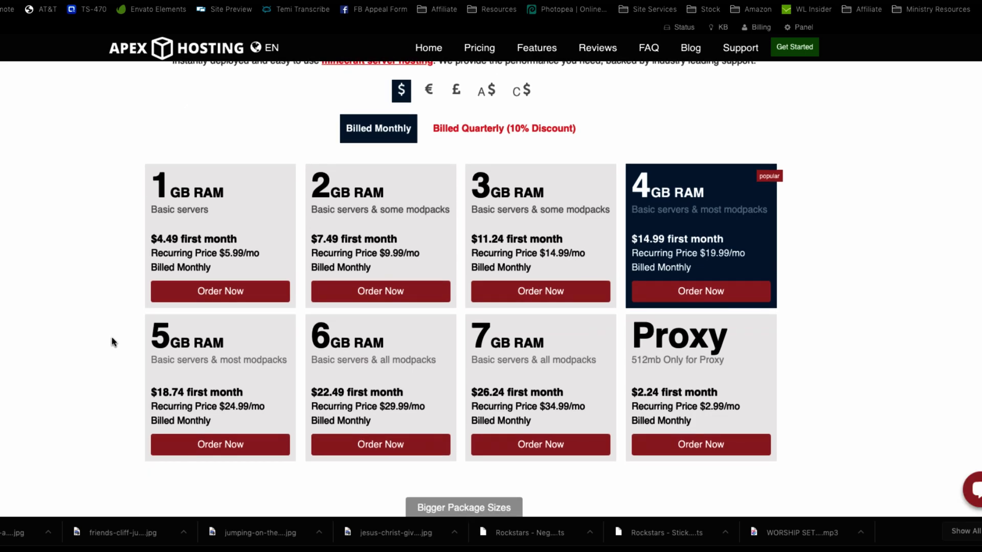
mouse_move(510, 208)
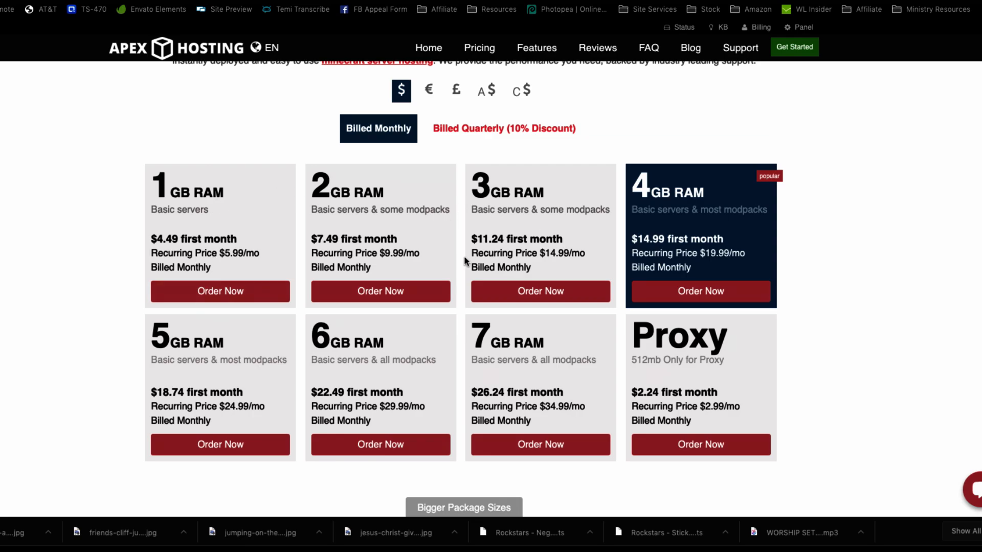
mouse_move(232, 255)
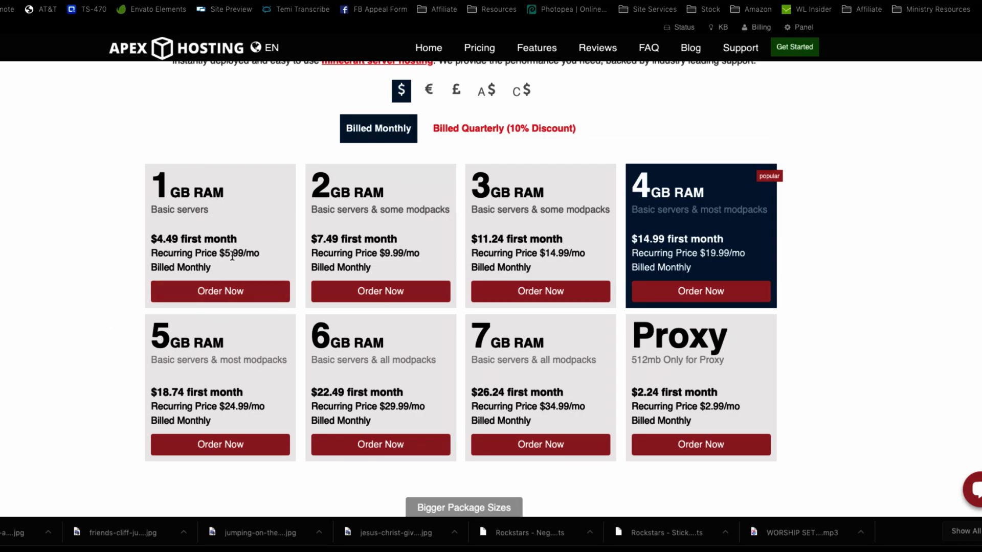
mouse_move(105, 258)
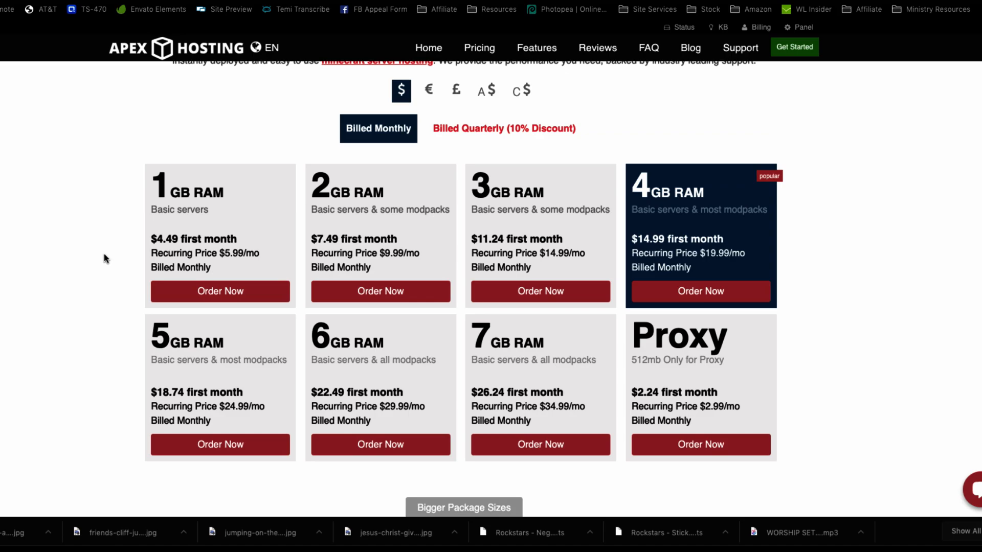
mouse_move(124, 260)
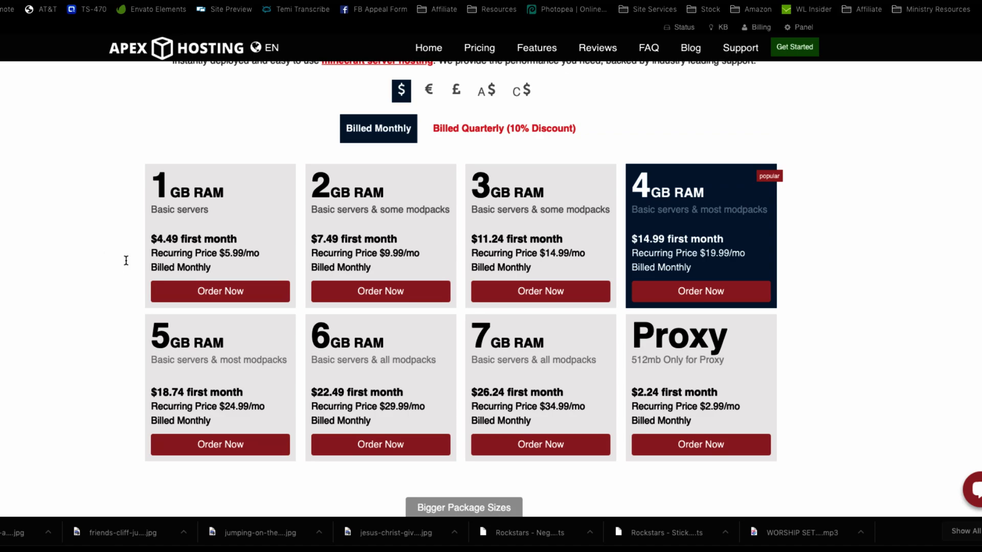
mouse_move(355, 234)
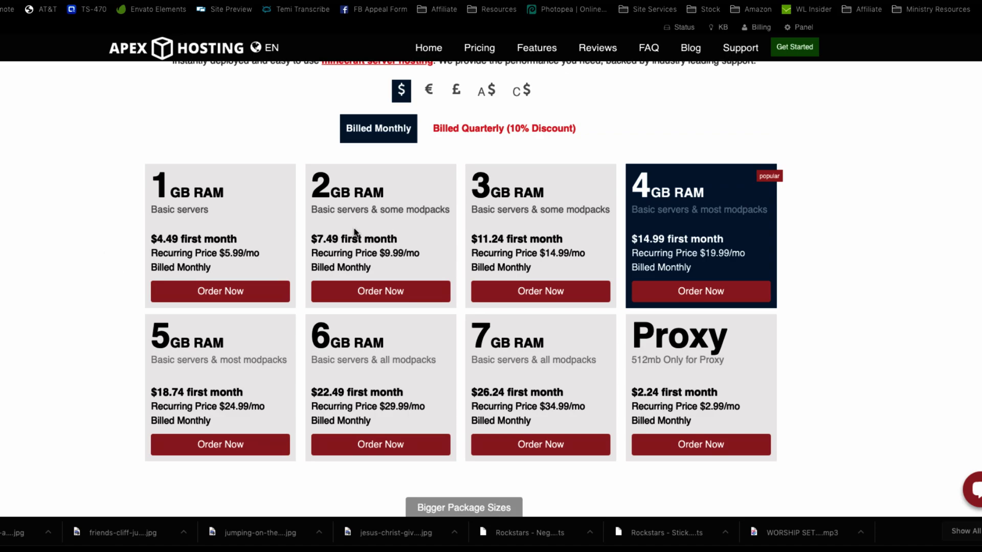
mouse_move(400, 223)
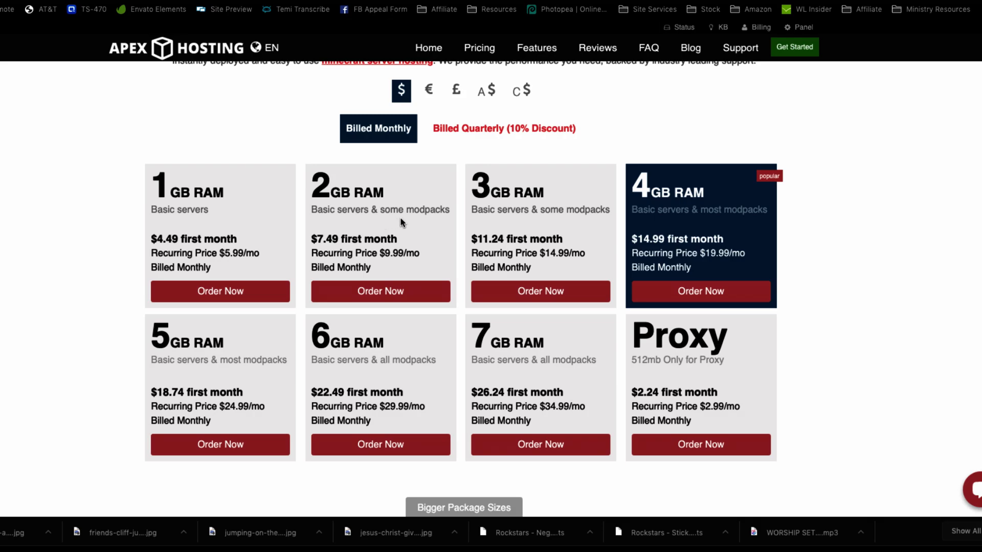
mouse_move(364, 382)
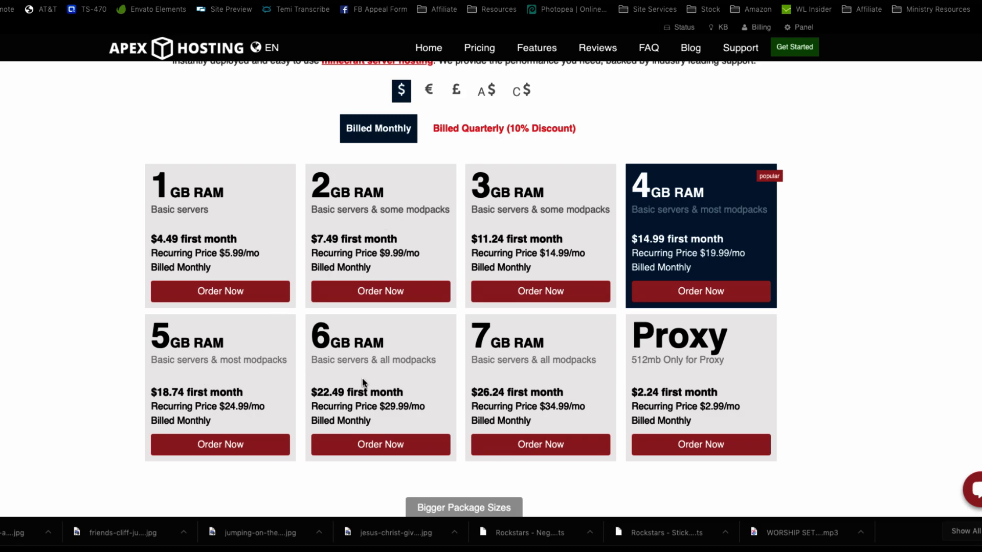
mouse_move(228, 238)
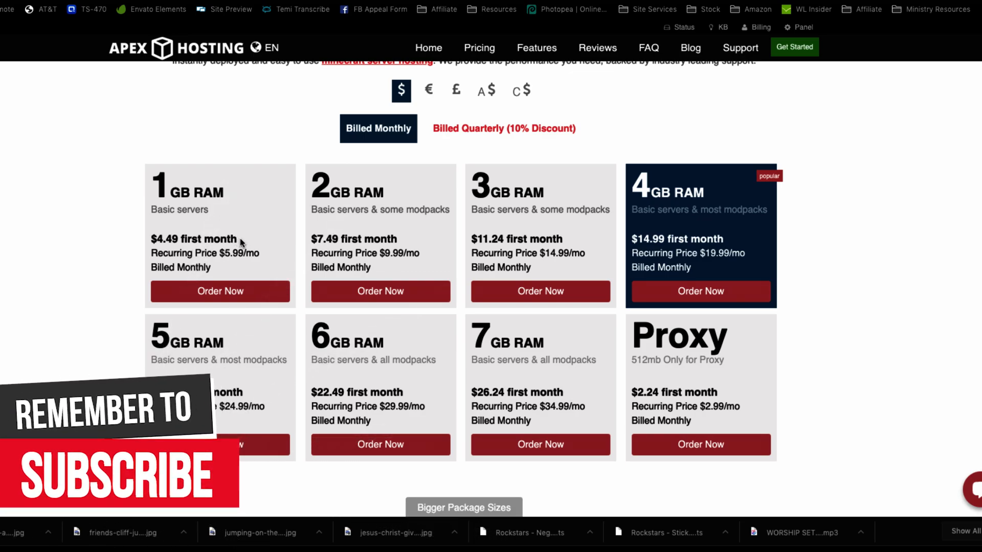
mouse_move(480, 209)
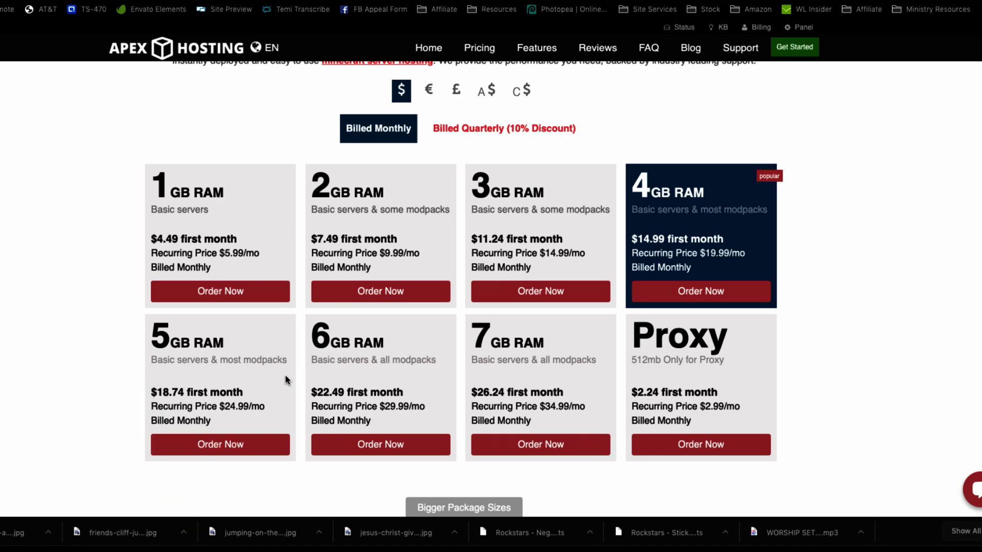
mouse_move(267, 386)
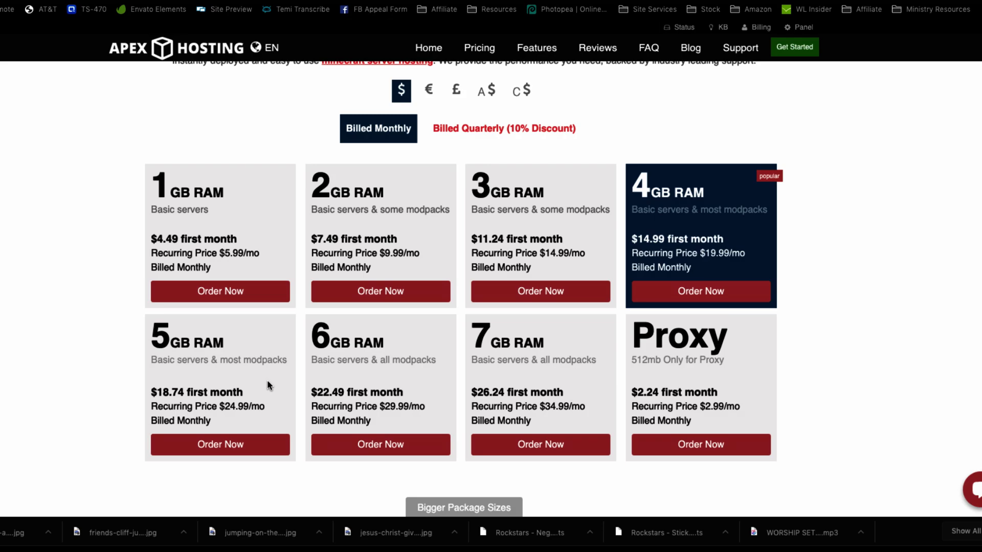
mouse_move(522, 363)
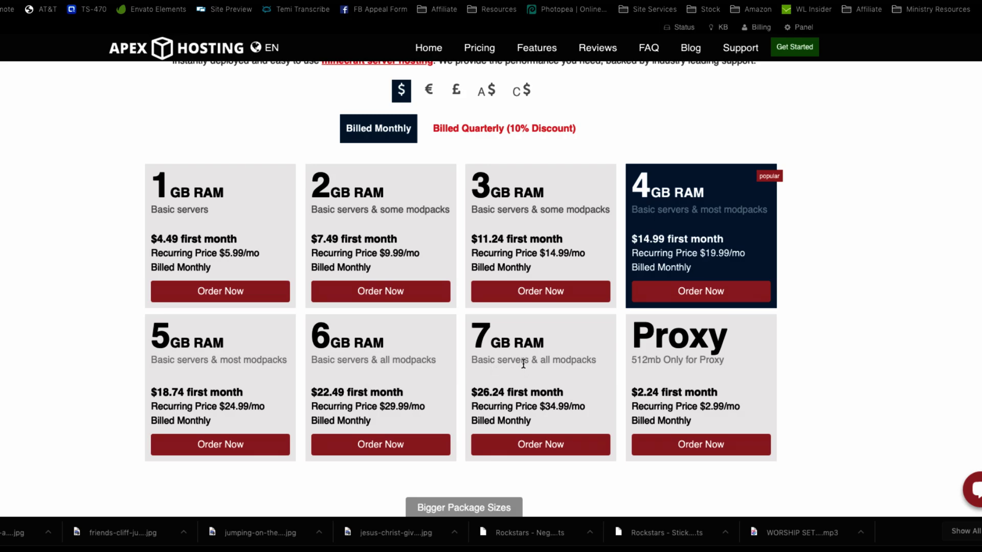
scroll("down", 3)
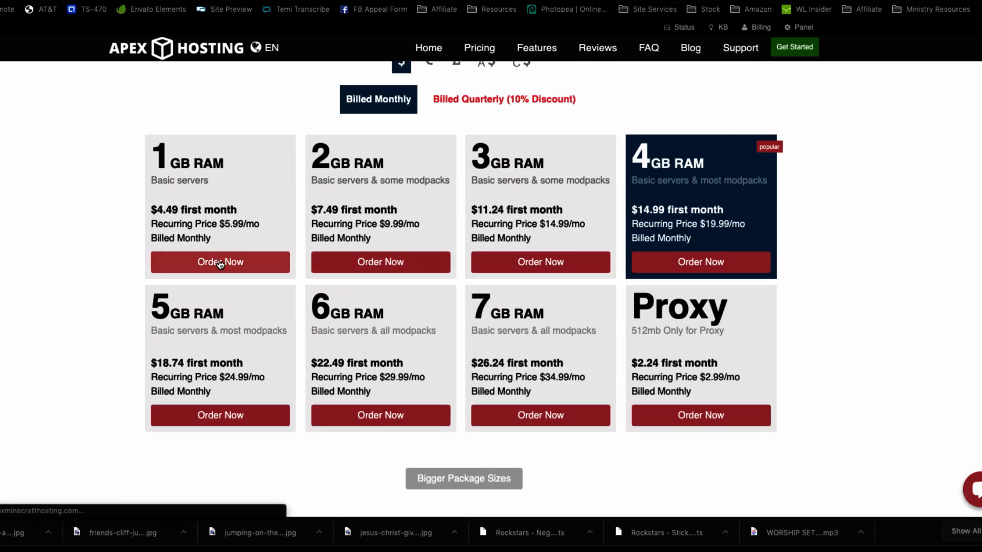
Order the 1GB RAM plan and enter username CMG and available subdomain CMG.
left_click(219, 262)
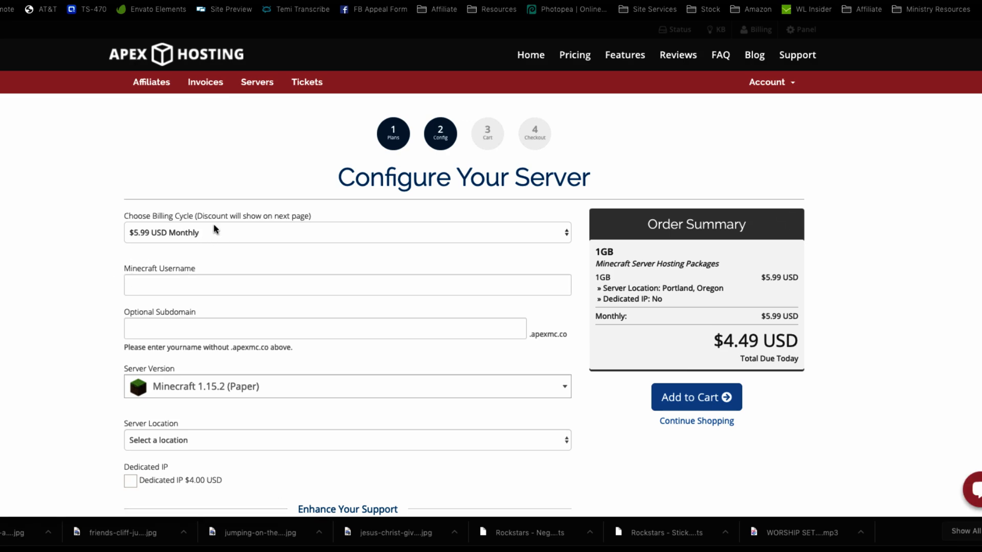
left_click(346, 284)
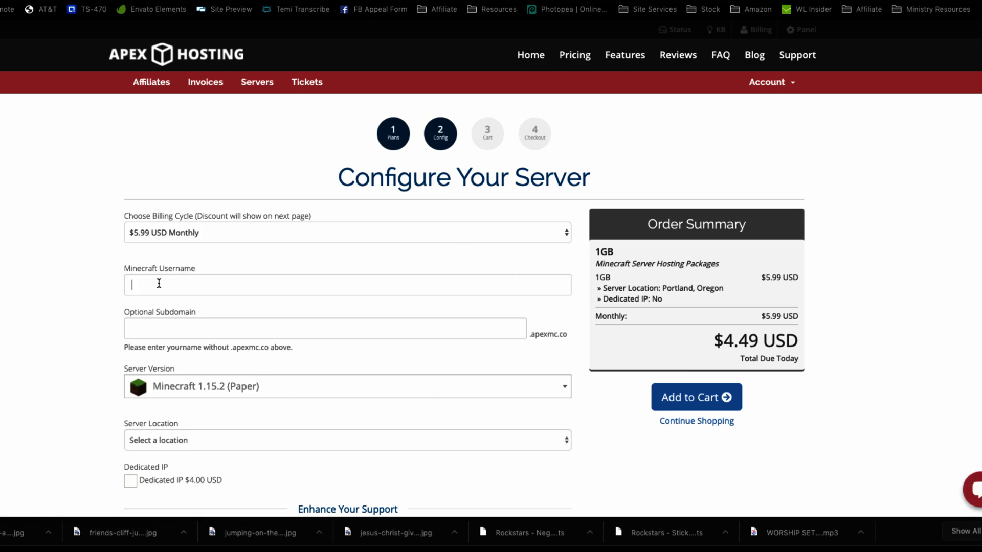
mouse_move(82, 243)
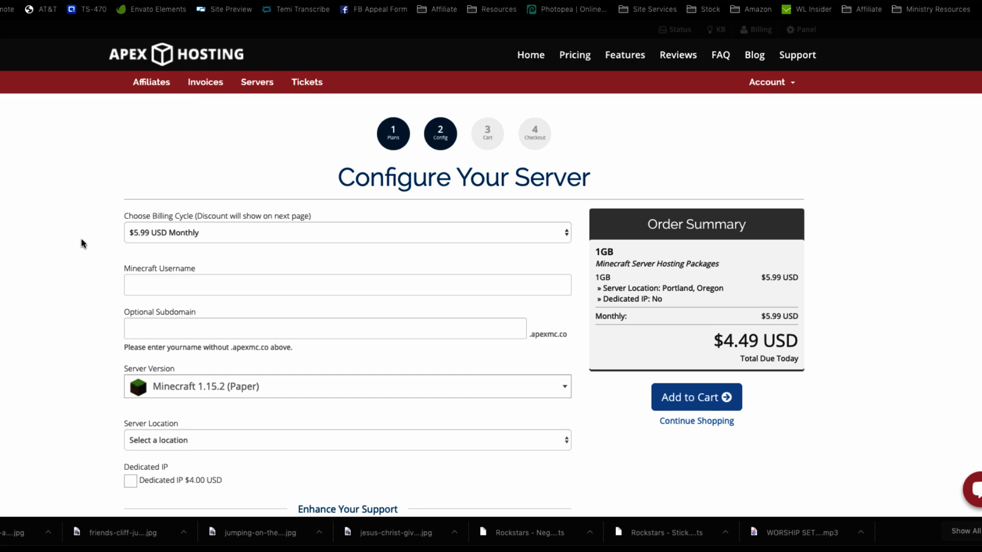
type("c")
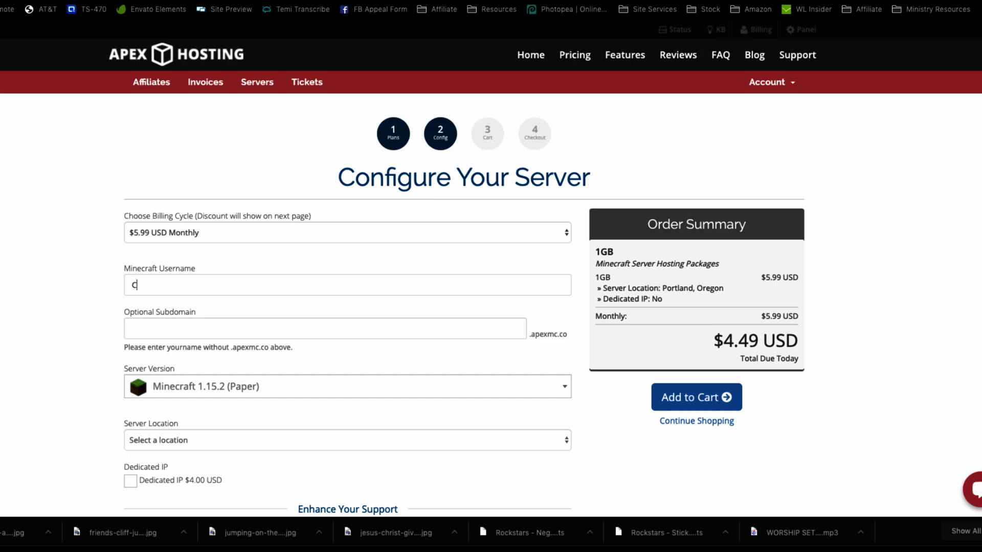
type("MG")
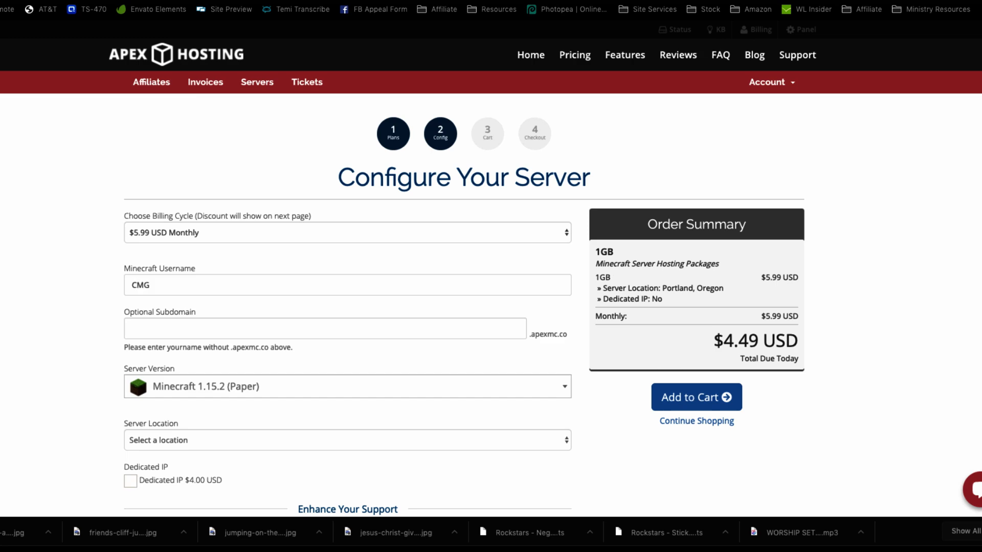
mouse_move(82, 244)
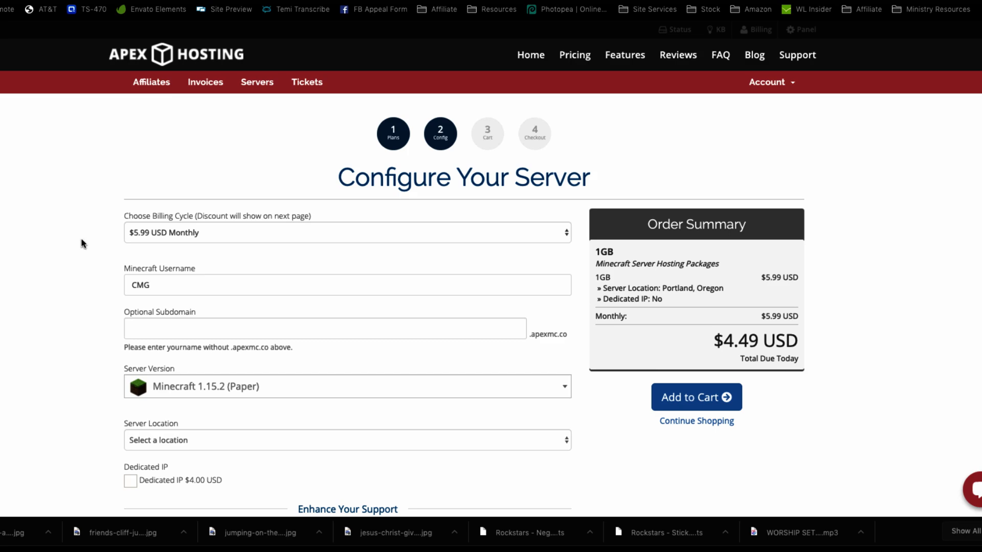
left_click(325, 328)
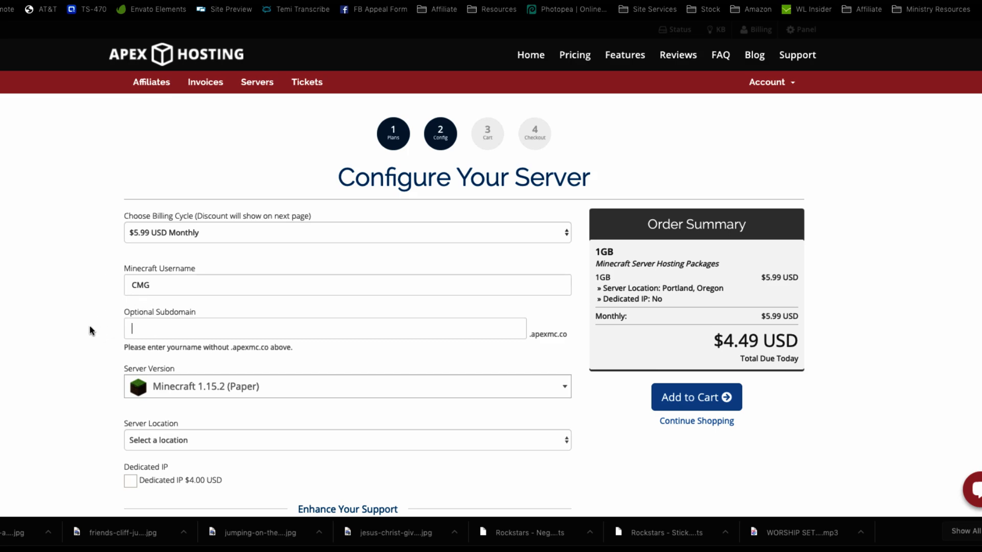
type("CMG")
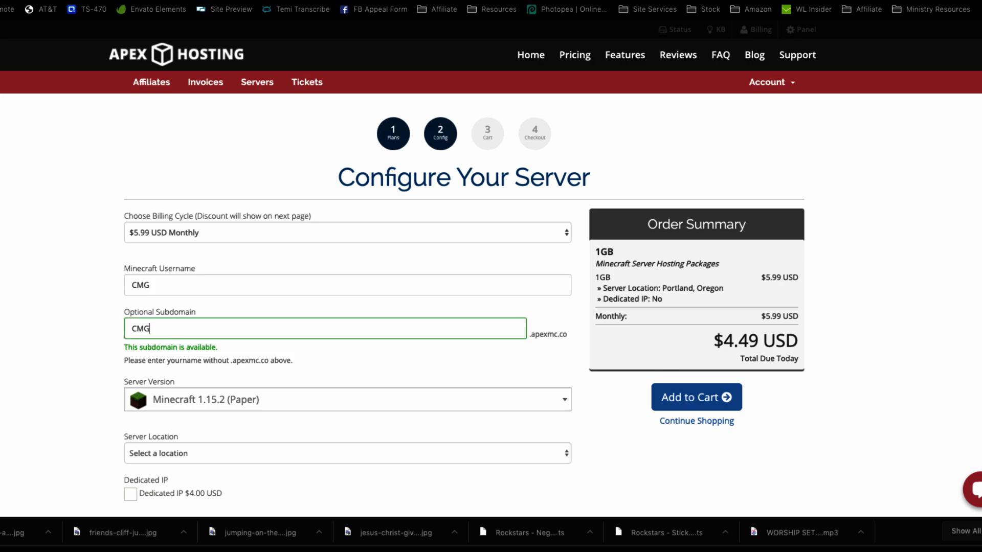
mouse_move(108, 382)
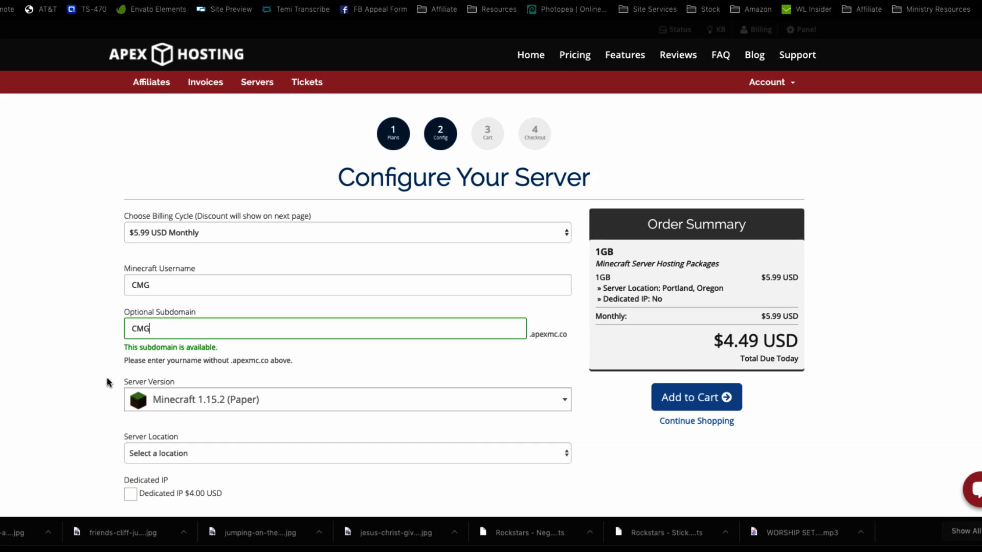
scroll("down", 3)
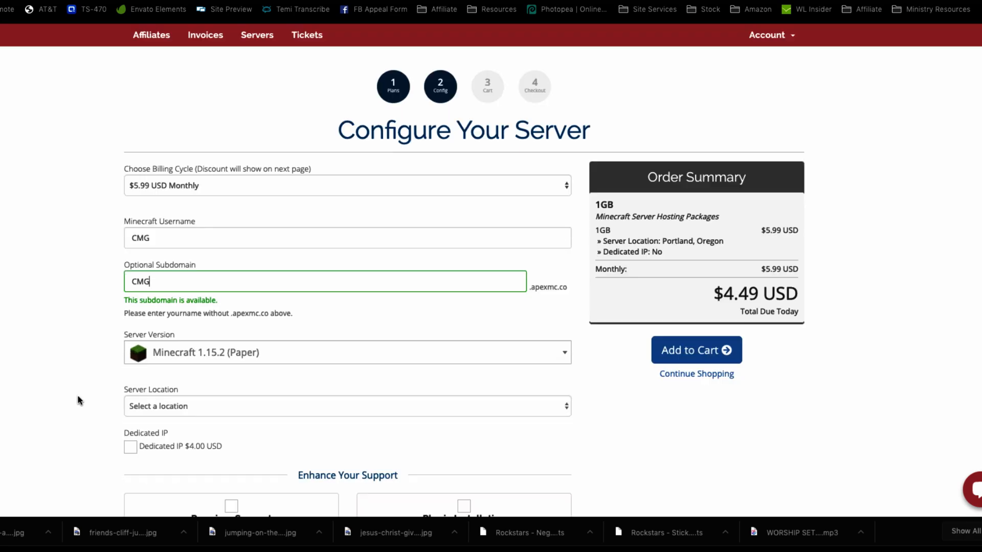
Choose Bedrock Dedicated Server from the Bedrock Edition section as the server version.
scroll("down", 3)
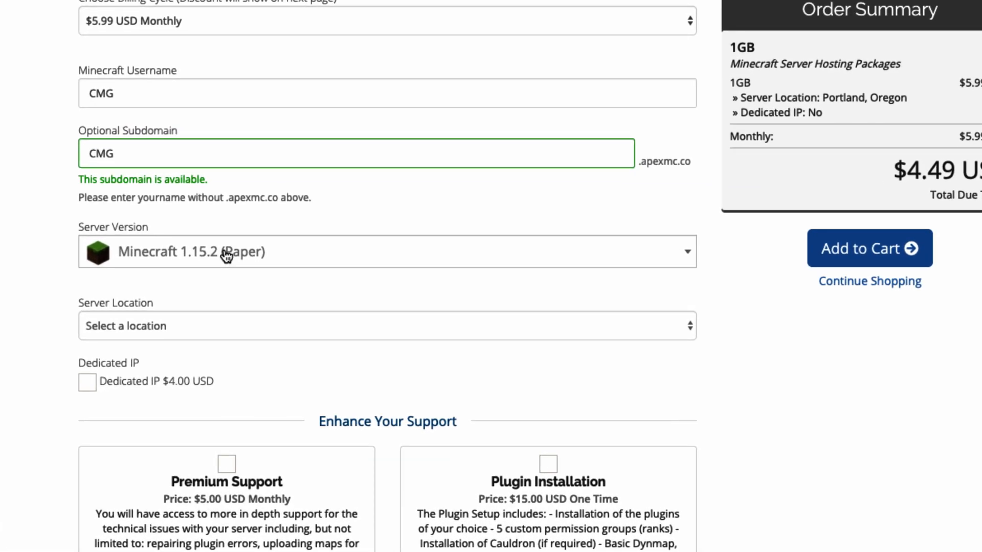
left_click(386, 252)
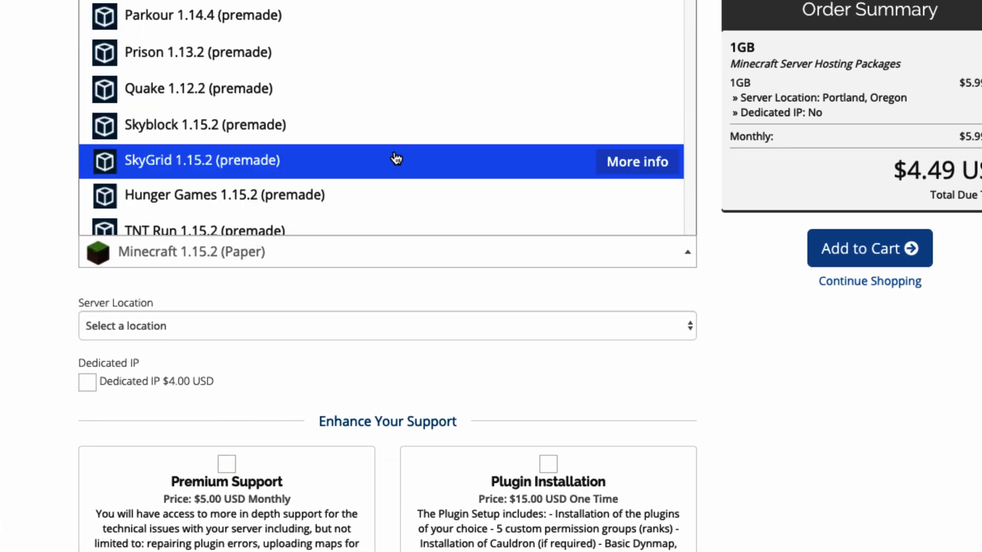
scroll("down", 3)
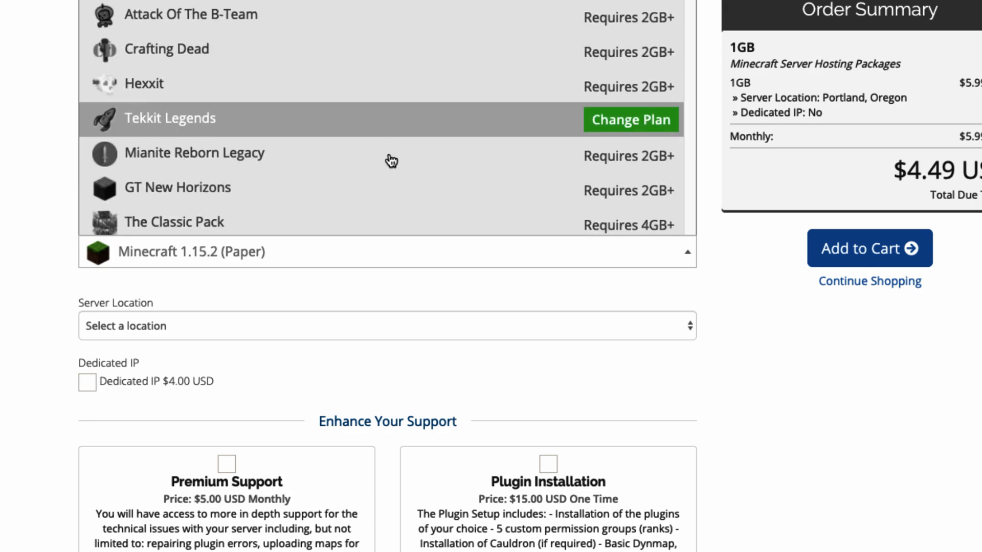
scroll("down", 3)
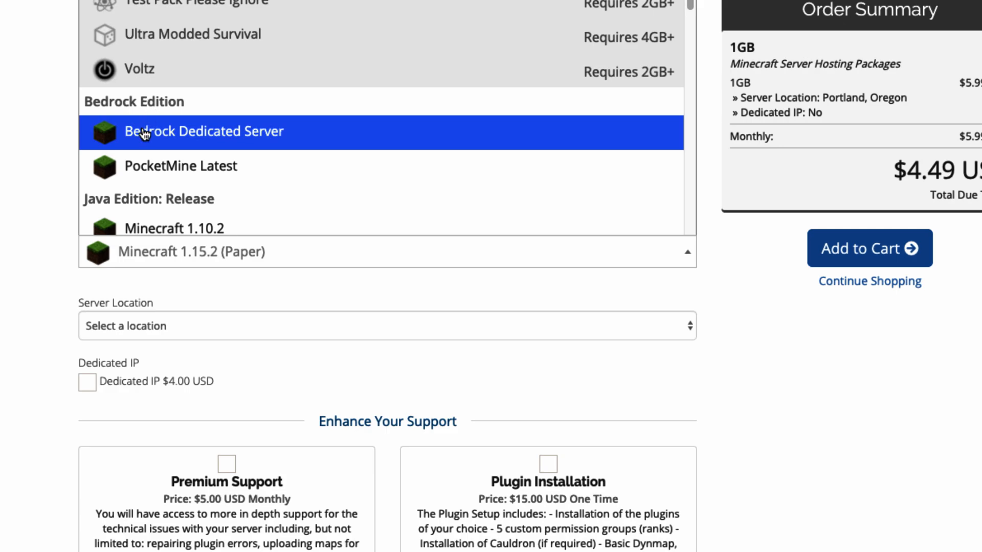
left_click(202, 131)
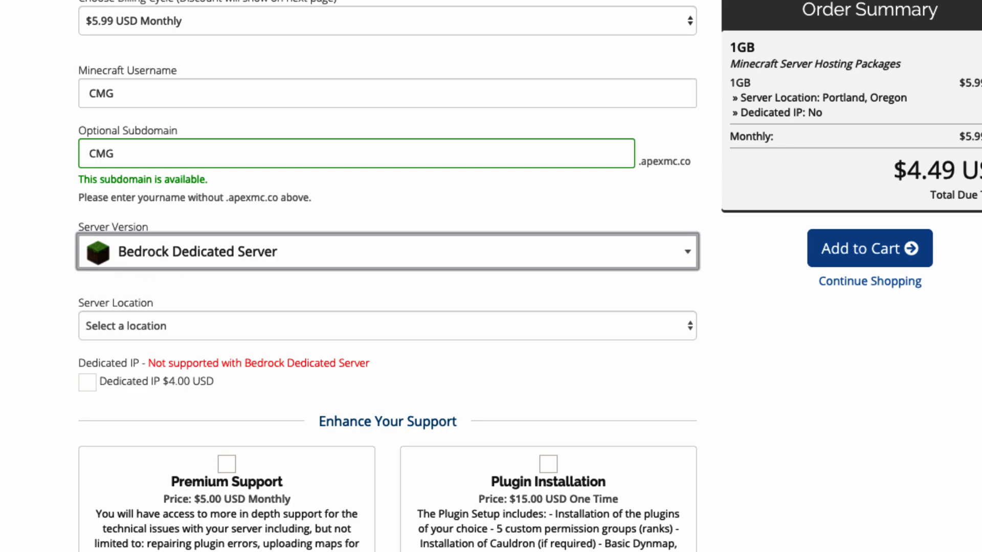
Set the server location to Dallas, Texas and add the order to the cart.
left_click(387, 325)
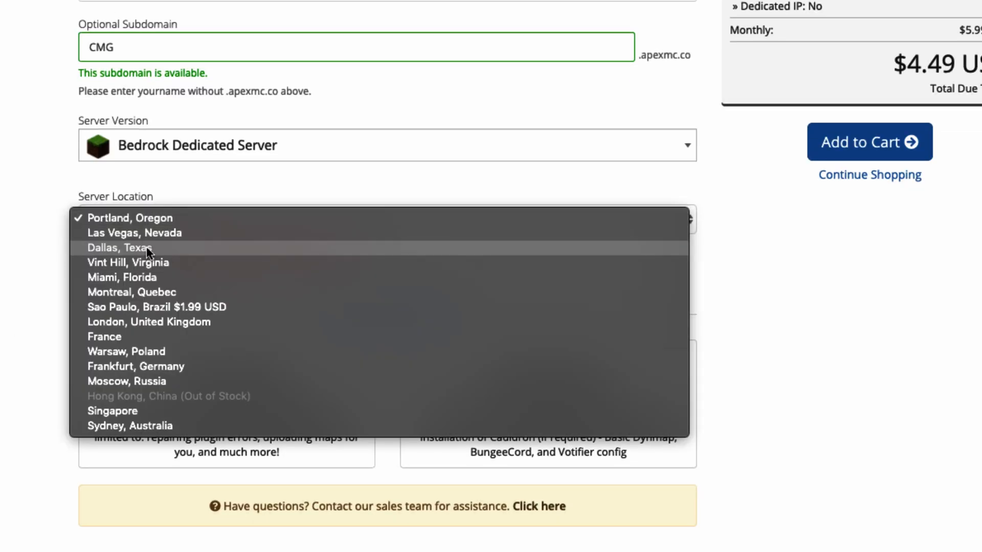
left_click(117, 247)
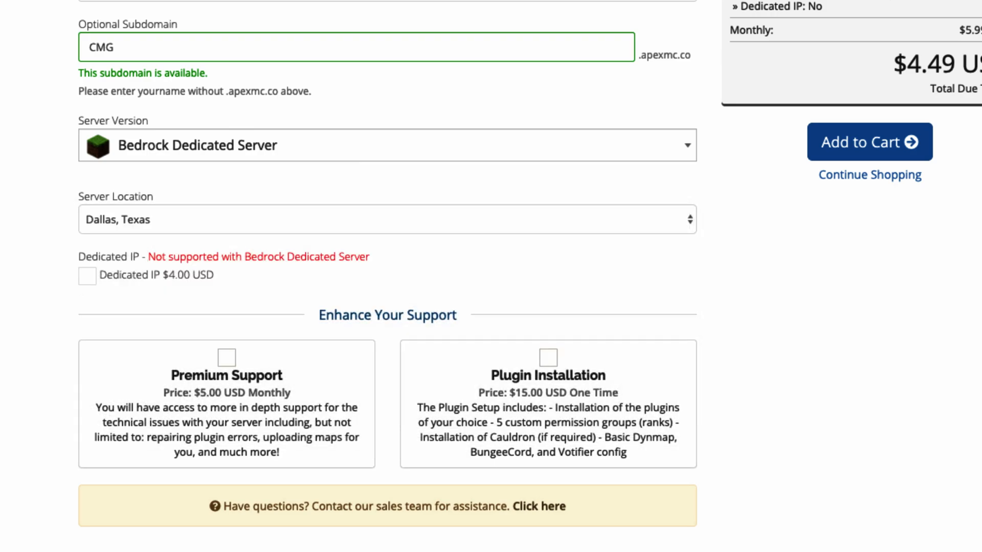
scroll("down", 3)
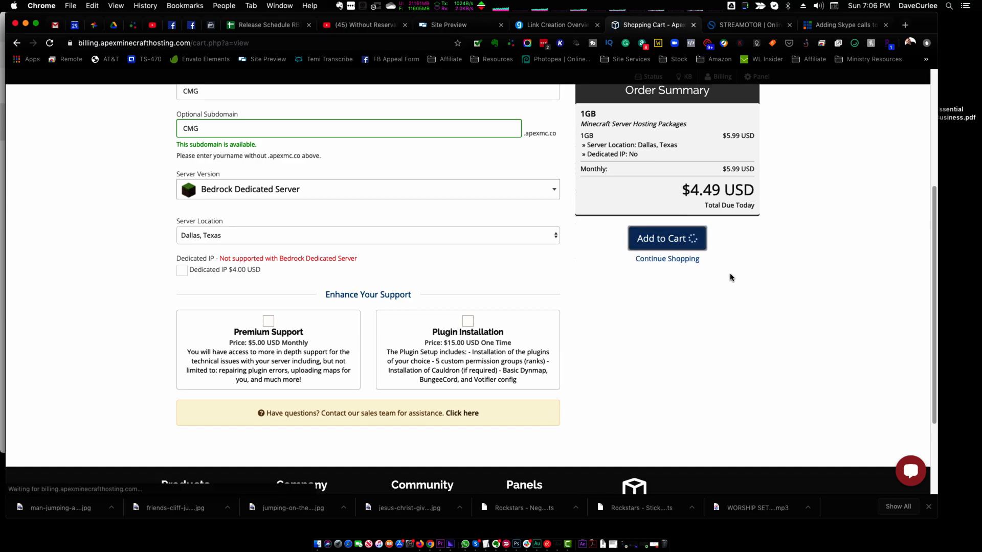
left_click(665, 239)
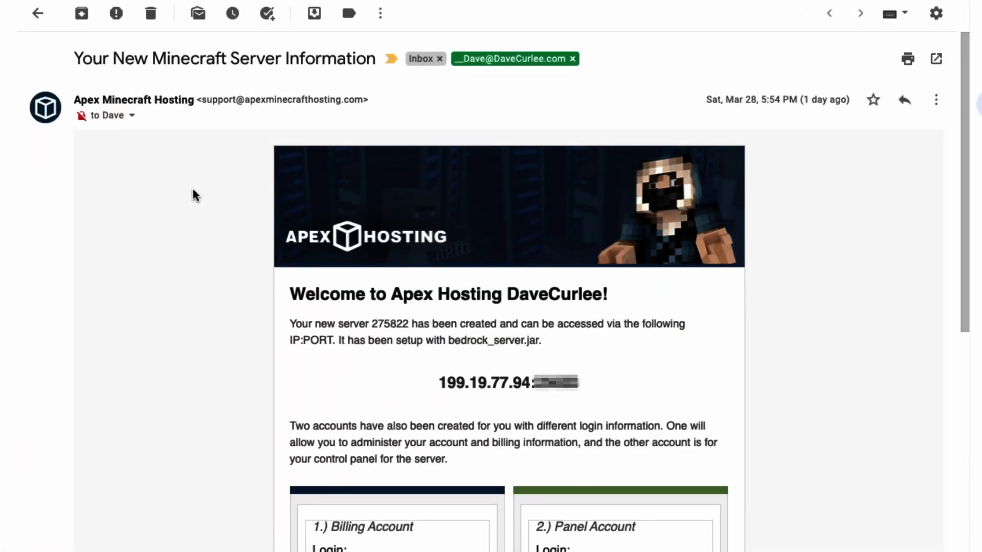
Follow the welcome email's Panel Log In link to the control panel sign-in page.
scroll("down", 3)
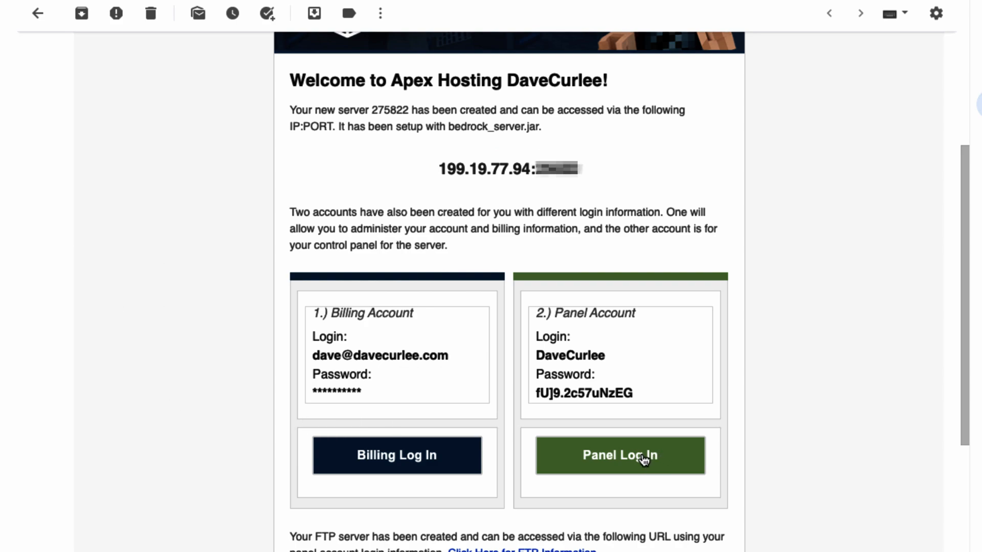
left_click(620, 455)
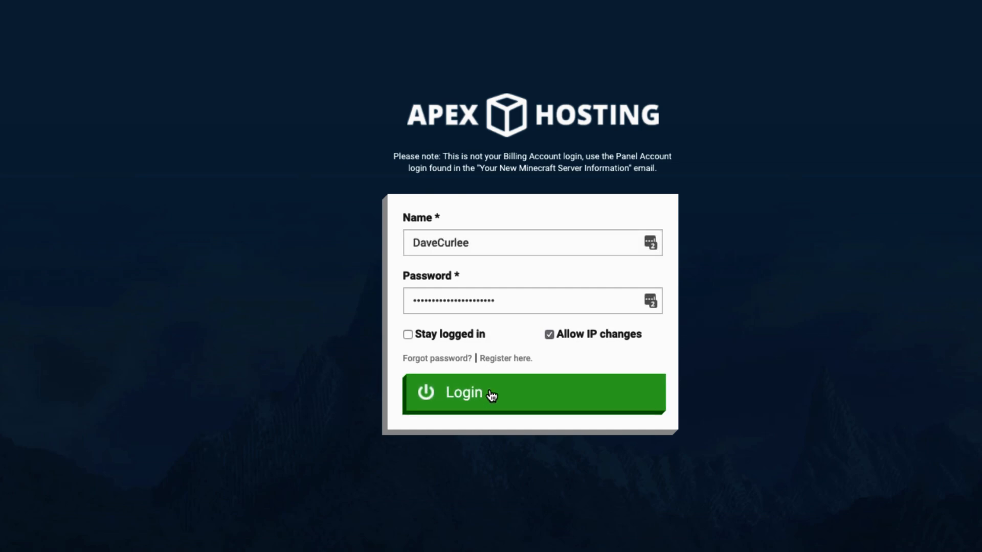
Log in and review the CTA-Minecraft server details, highlighting its name.
left_click(531, 392)
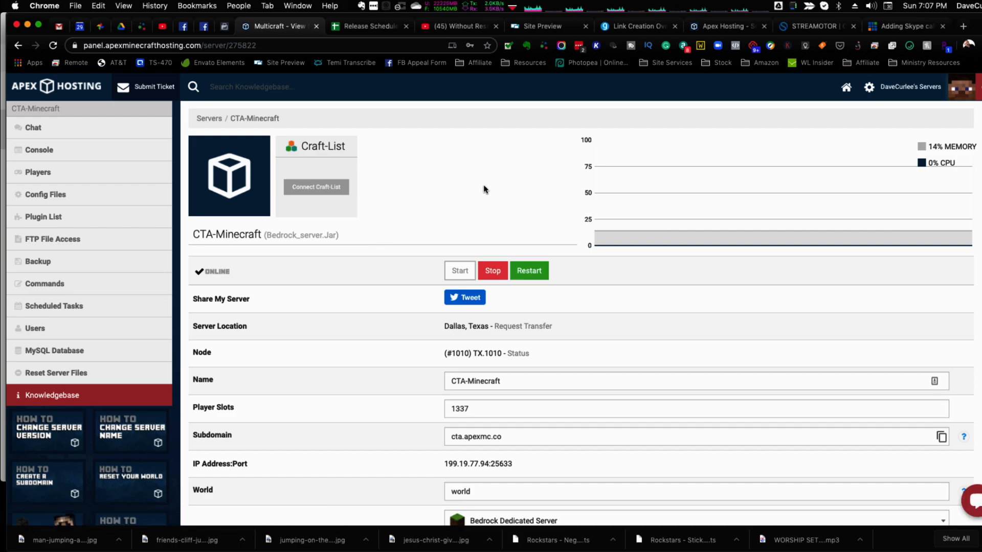
mouse_move(788, 99)
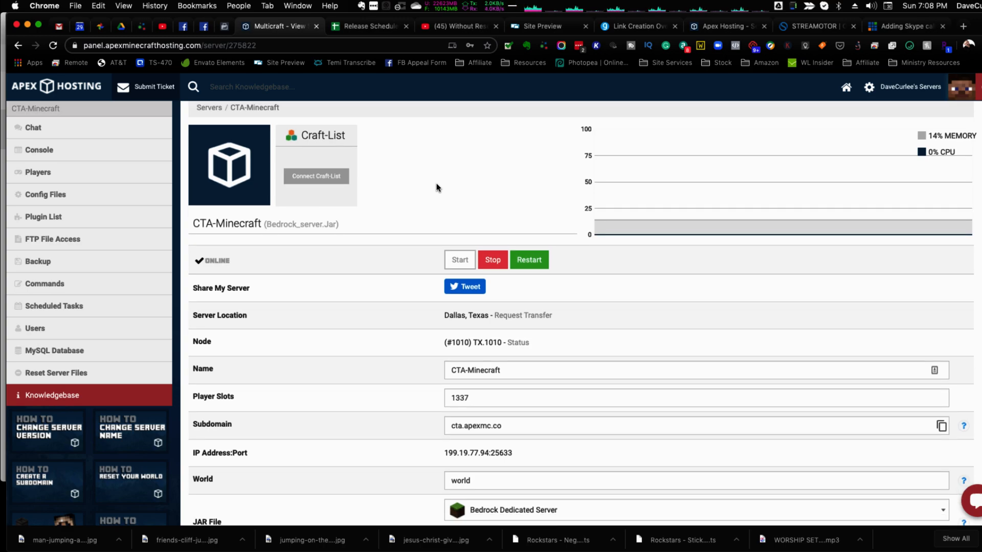
scroll("down", 3)
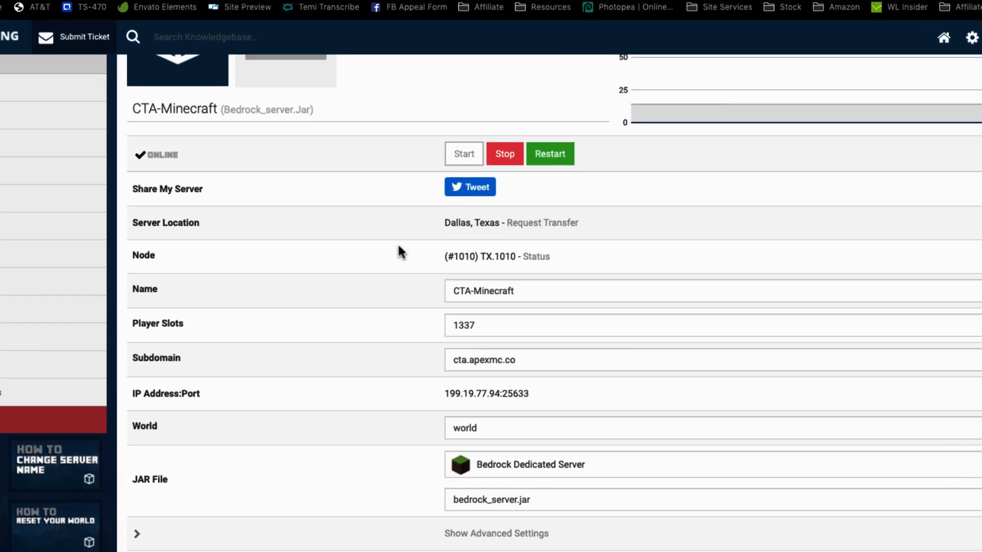
scroll("down", 3)
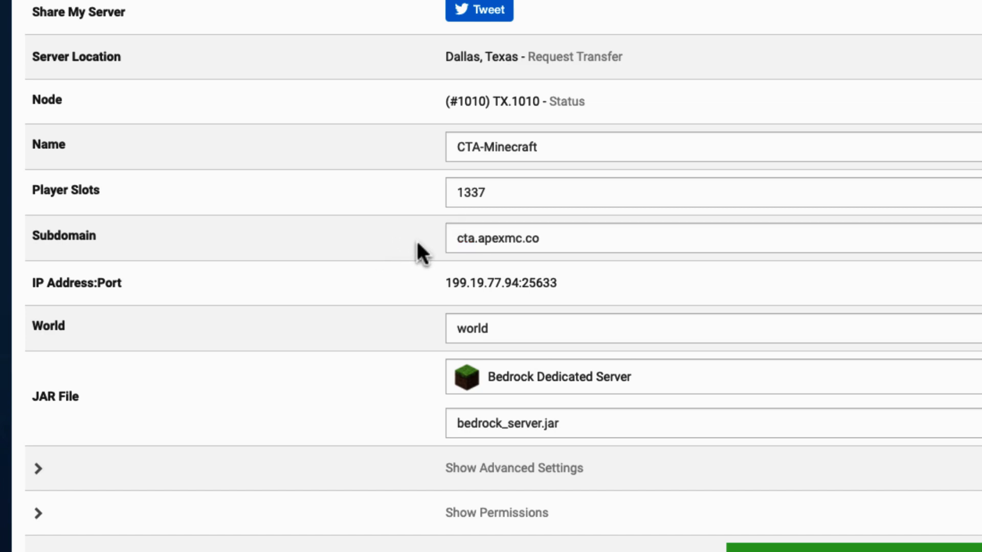
mouse_move(418, 243)
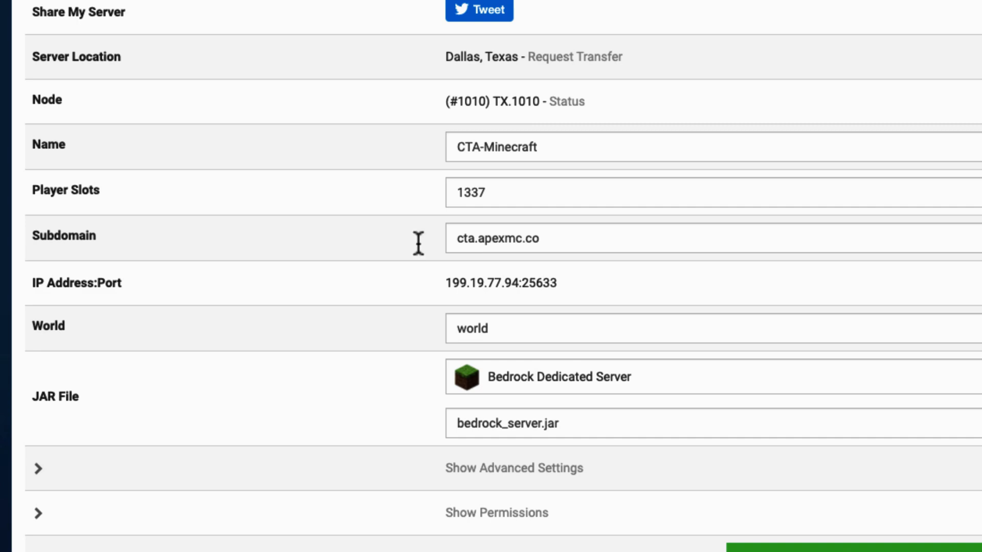
mouse_move(437, 300)
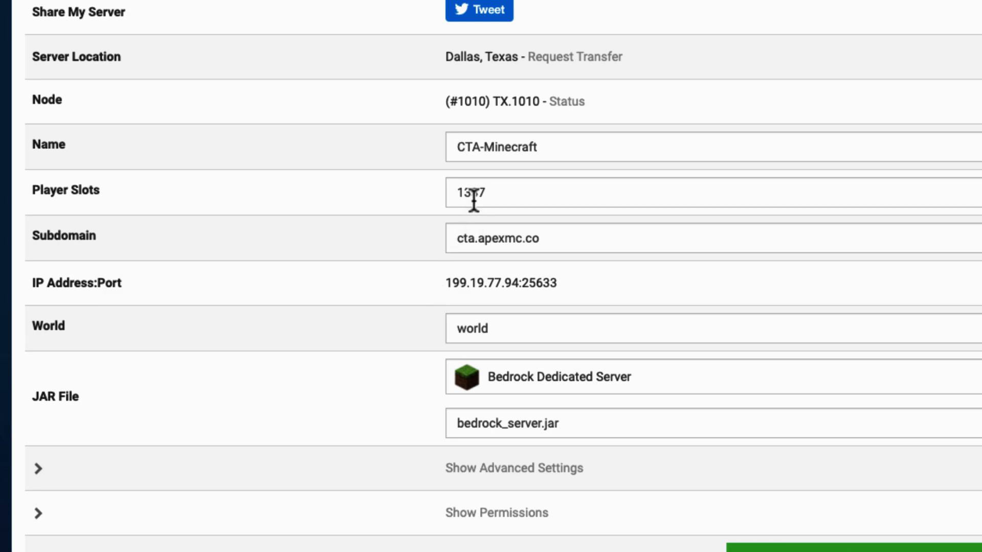
mouse_move(457, 147)
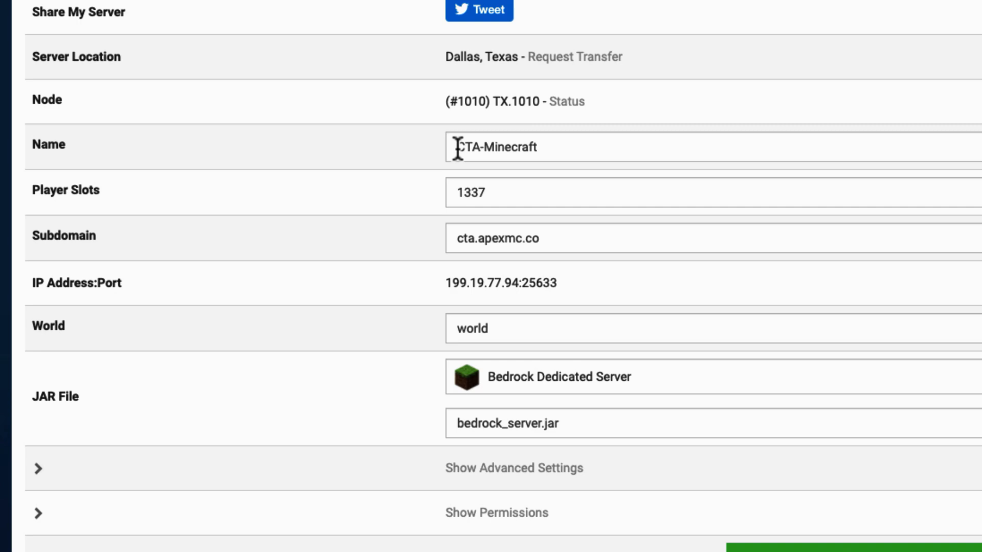
double_click(495, 147)
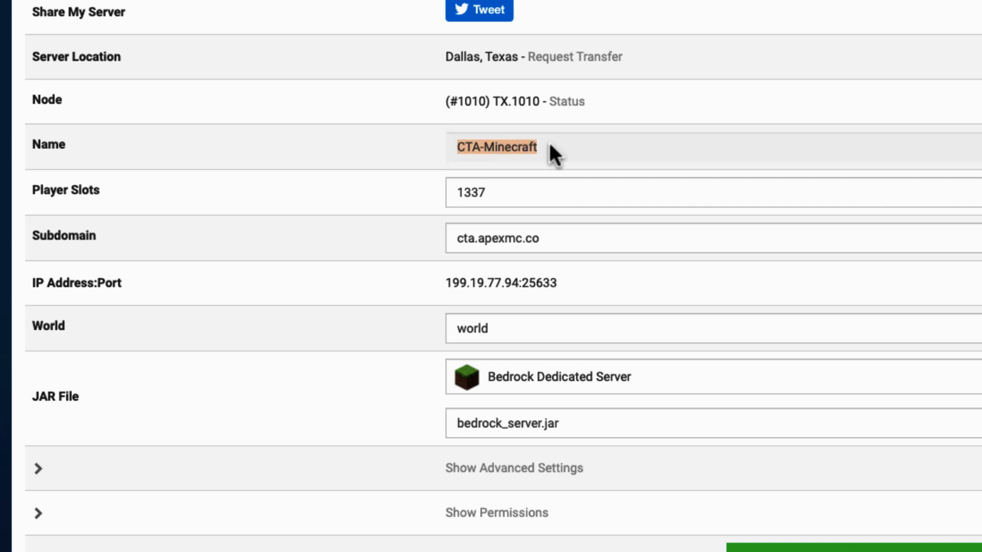
mouse_move(527, 291)
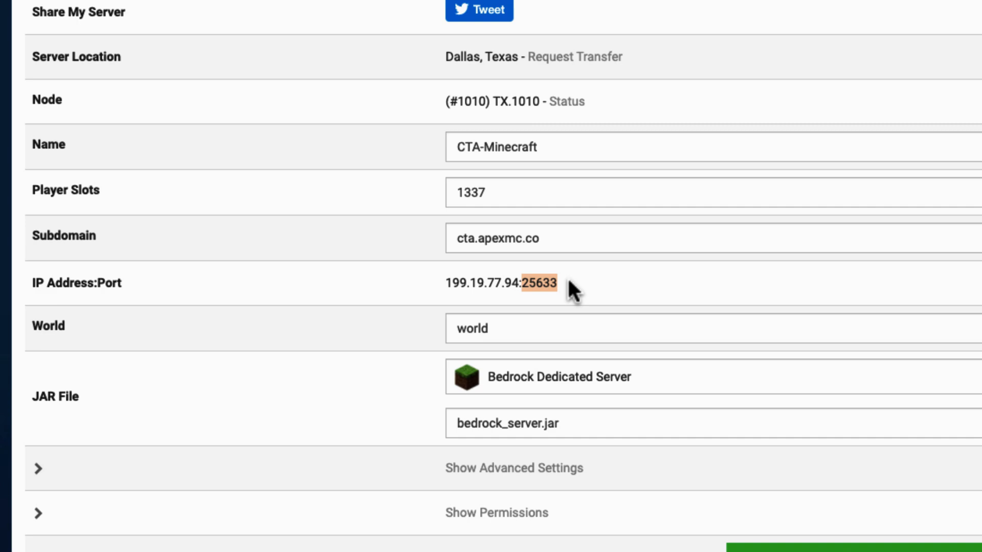
mouse_move(395, 316)
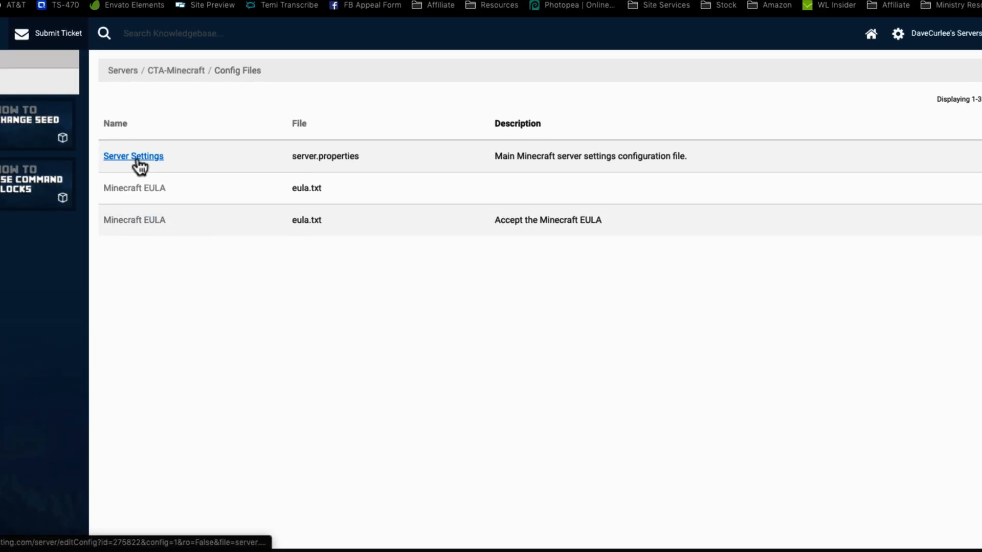
In Server Settings, set difficulty to Peaceful and keep game mode Creative.
left_click(133, 155)
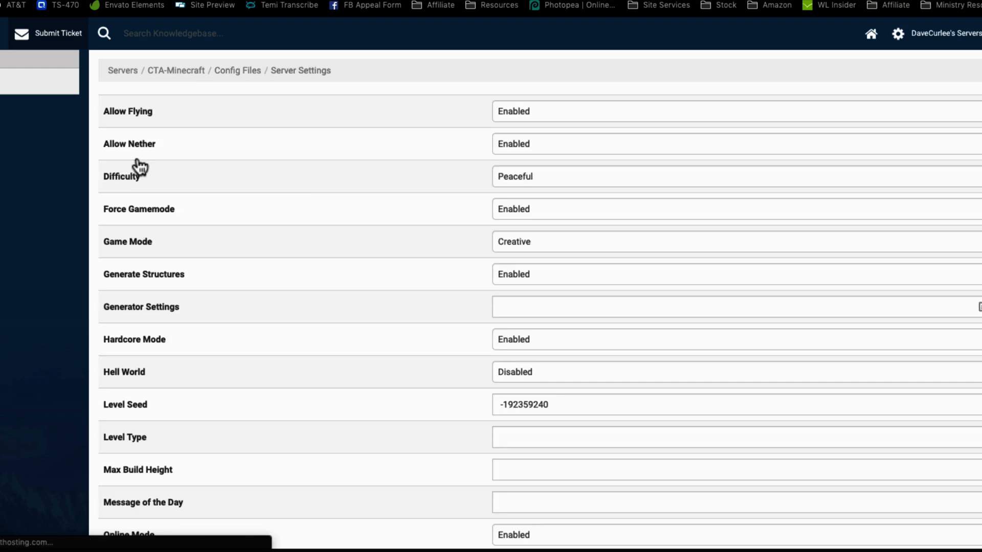
mouse_move(385, 236)
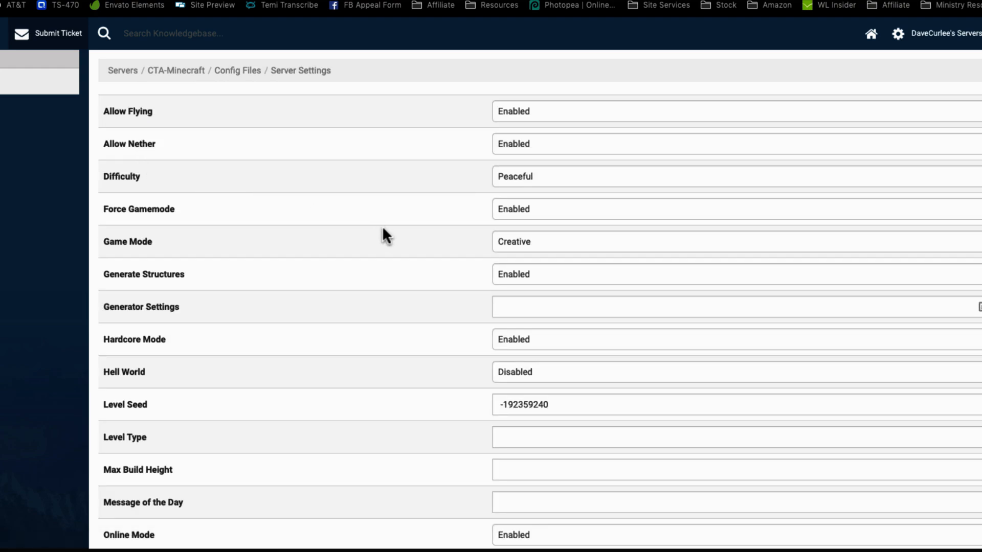
scroll("down", 3)
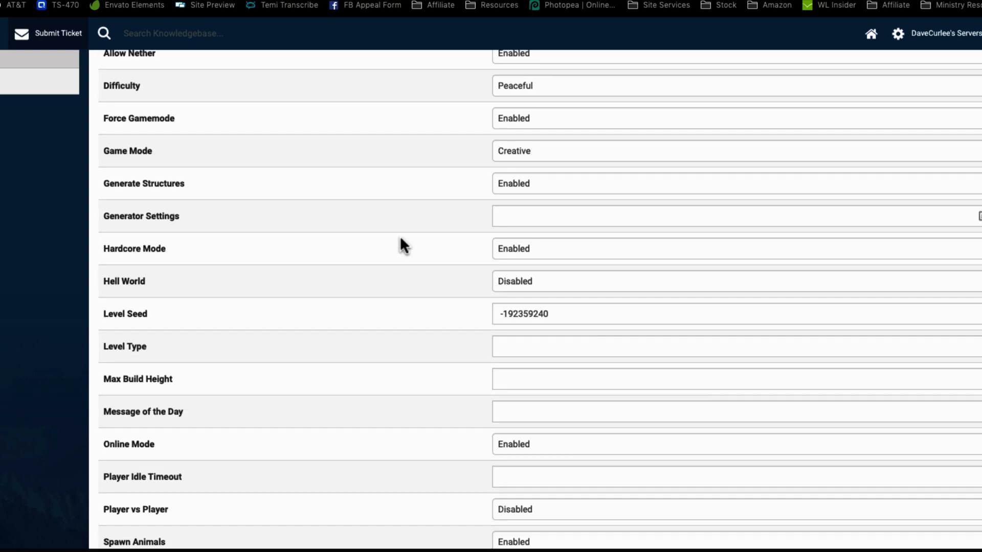
scroll("down", 3)
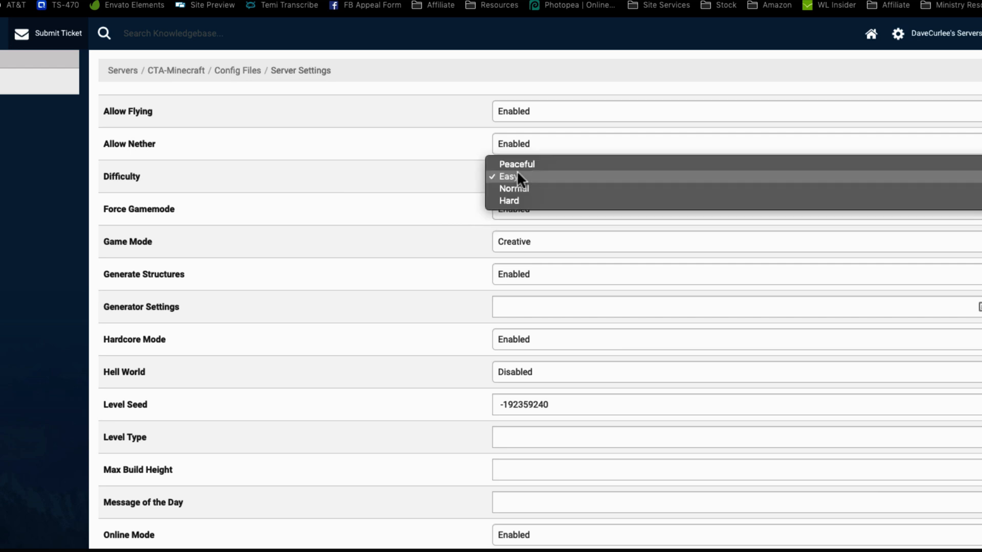
mouse_move(518, 164)
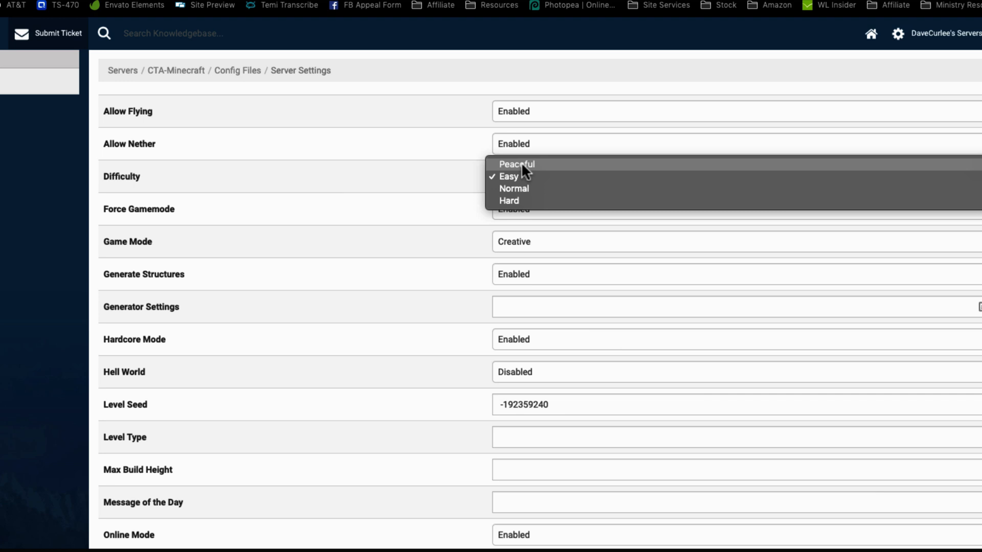
left_click(516, 163)
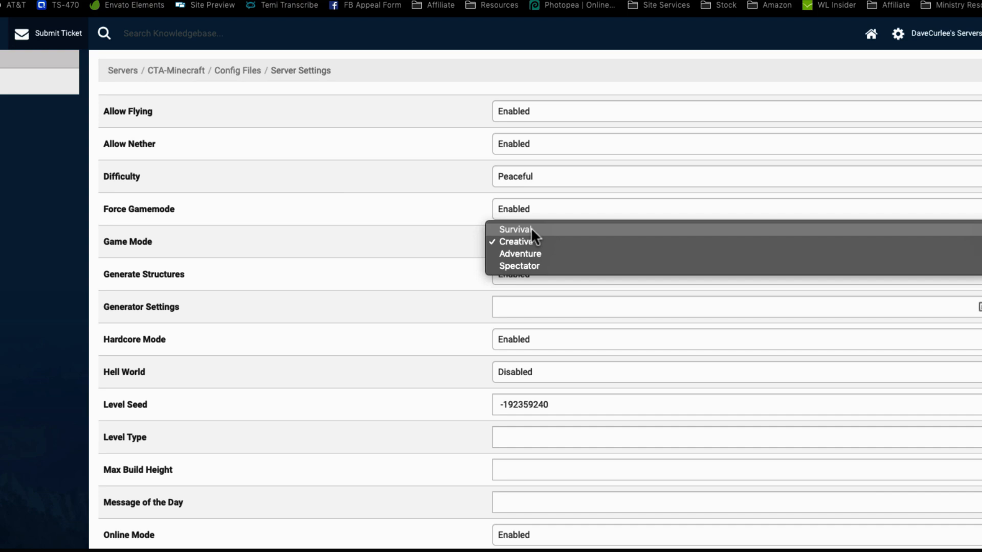
left_click(516, 242)
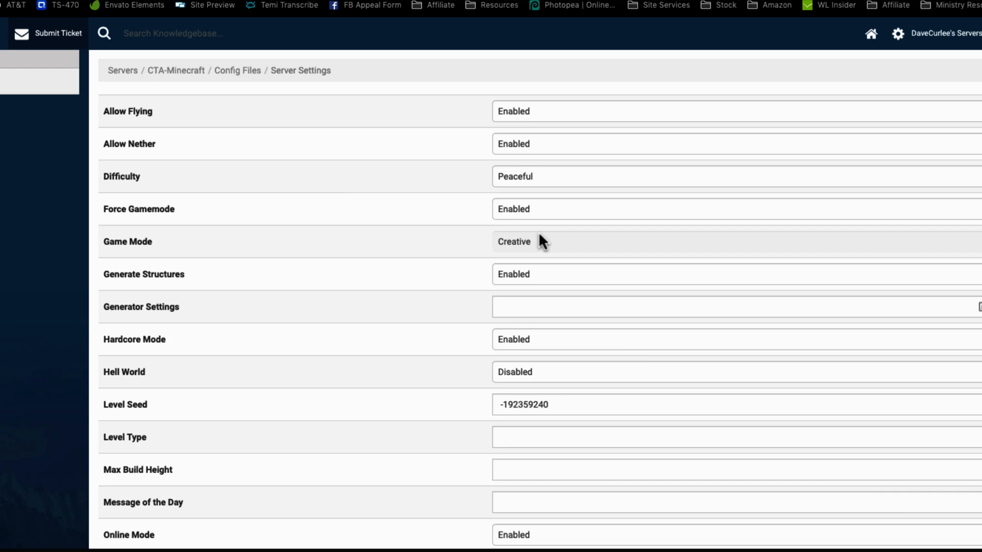
mouse_move(453, 296)
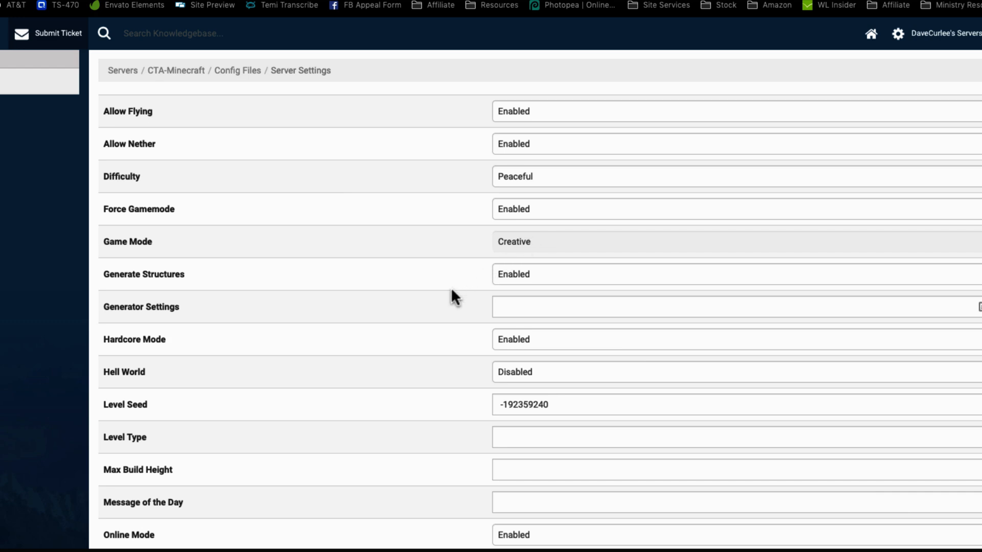
scroll("down", 3)
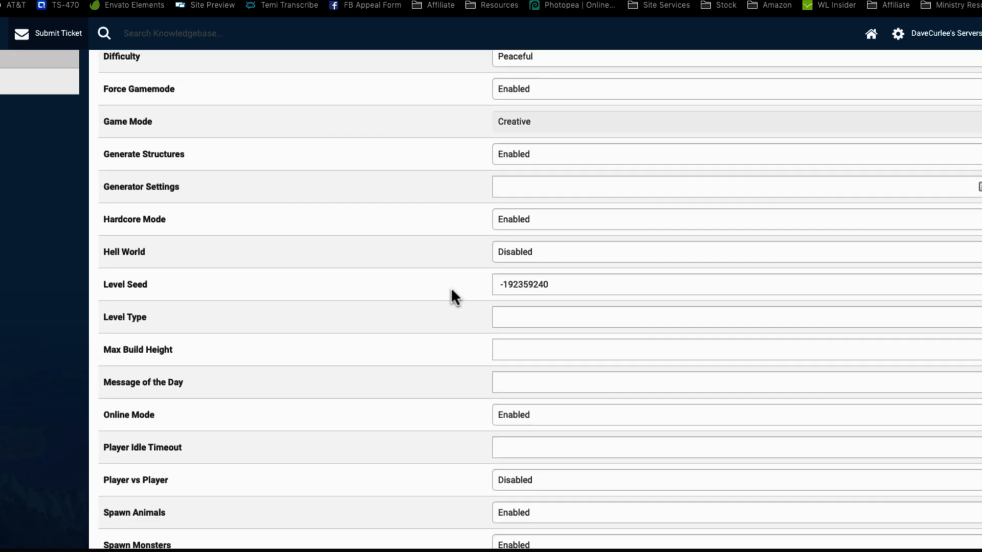
Cut the existing Level Seed value and open PCGamesN's best Minecraft seeds article.
double_click(537, 284)
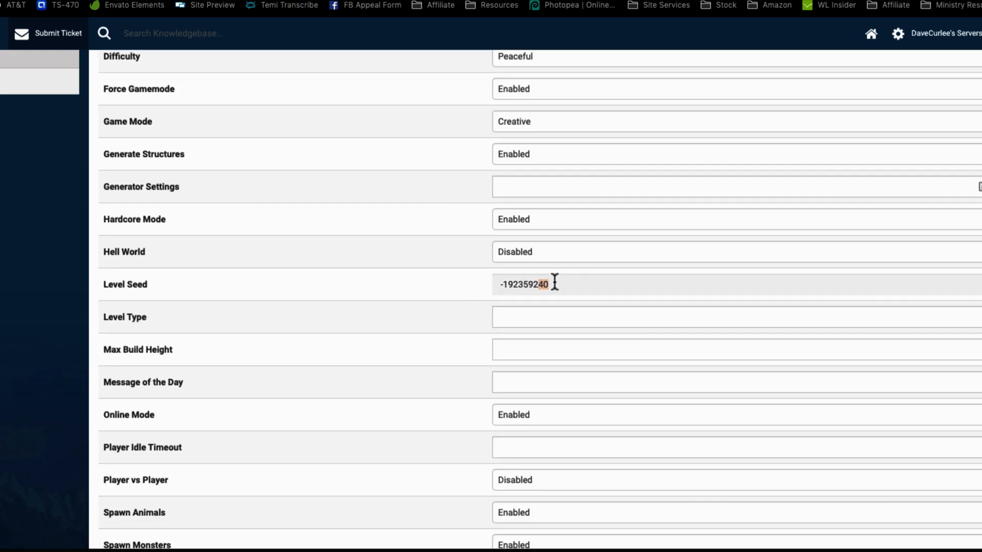
right_click(522, 284)
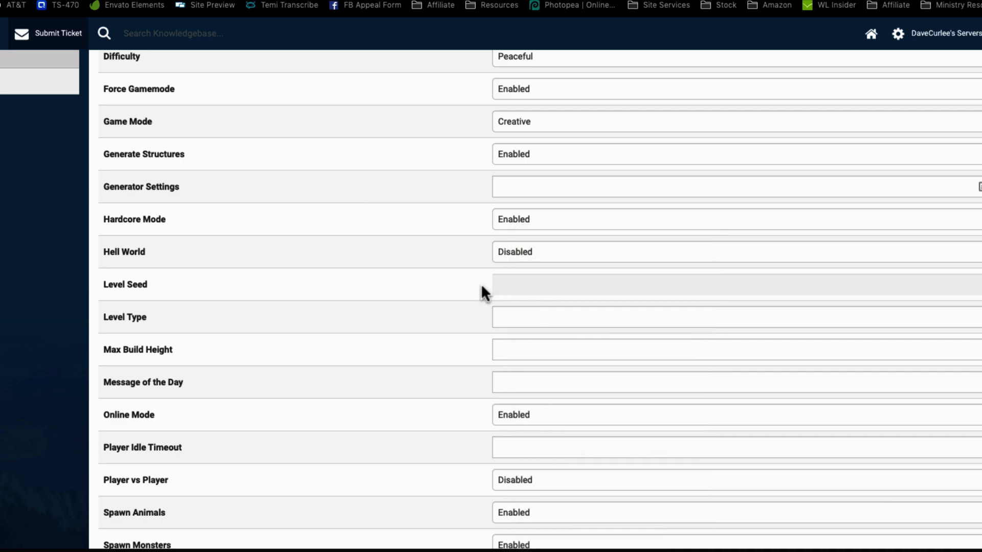
mouse_move(533, 290)
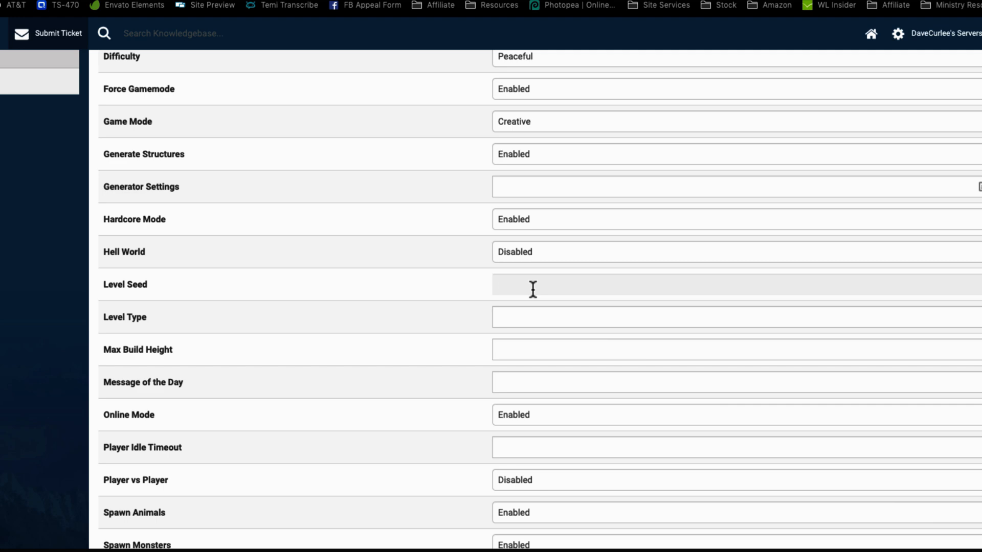
mouse_move(460, 292)
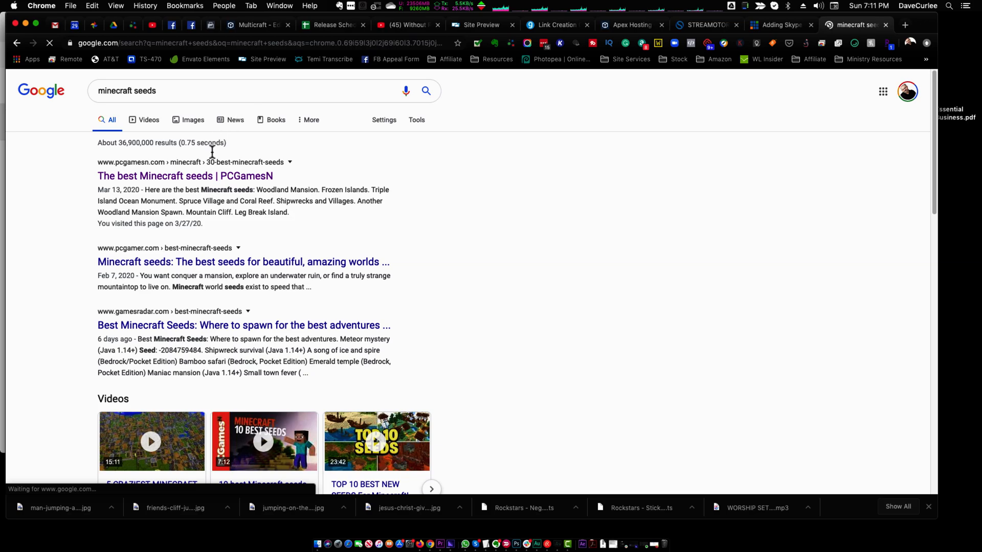
left_click(184, 176)
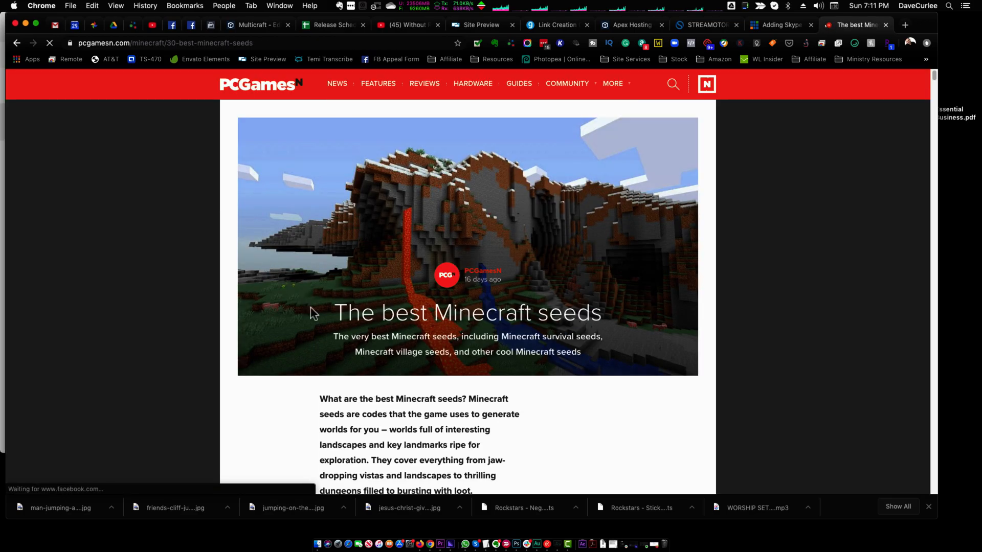
Scroll the article and select the Spruce Village and Coral Reef seed 673900667.
scroll("down", 3)
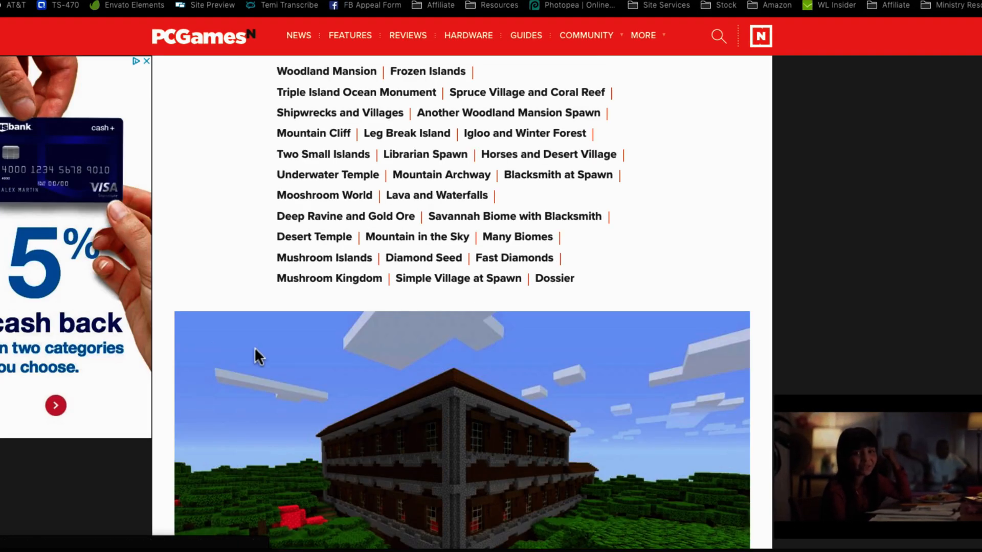
scroll("down", 3)
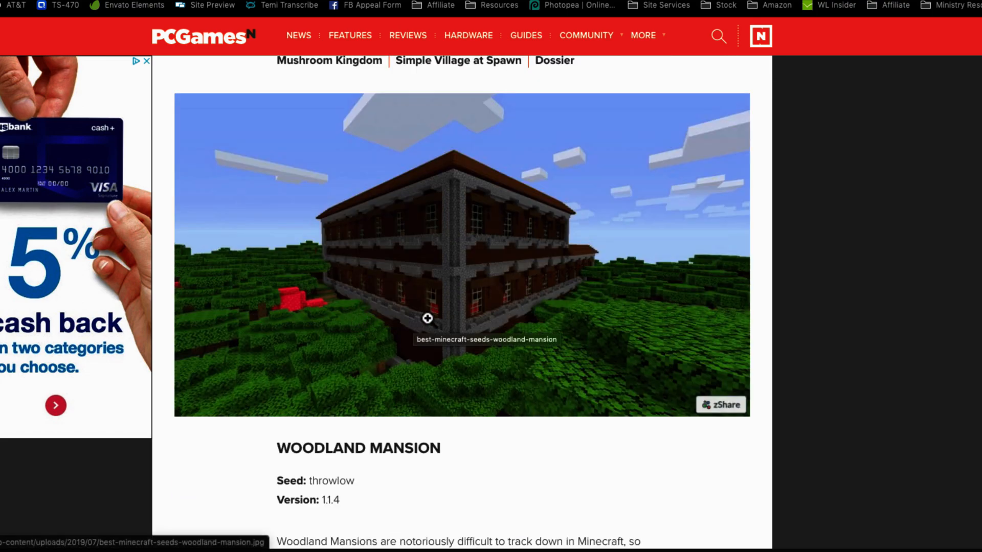
mouse_move(563, 311)
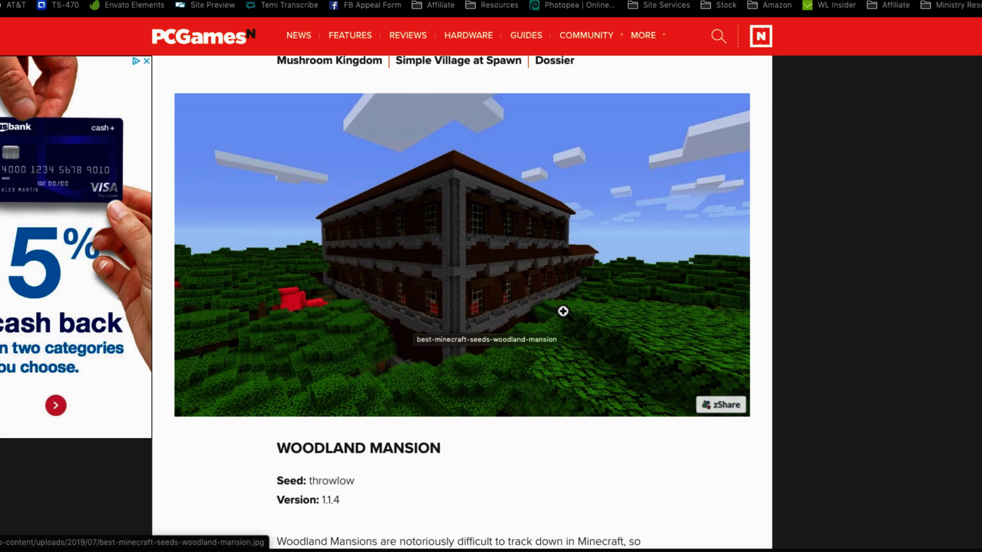
scroll("down", 3)
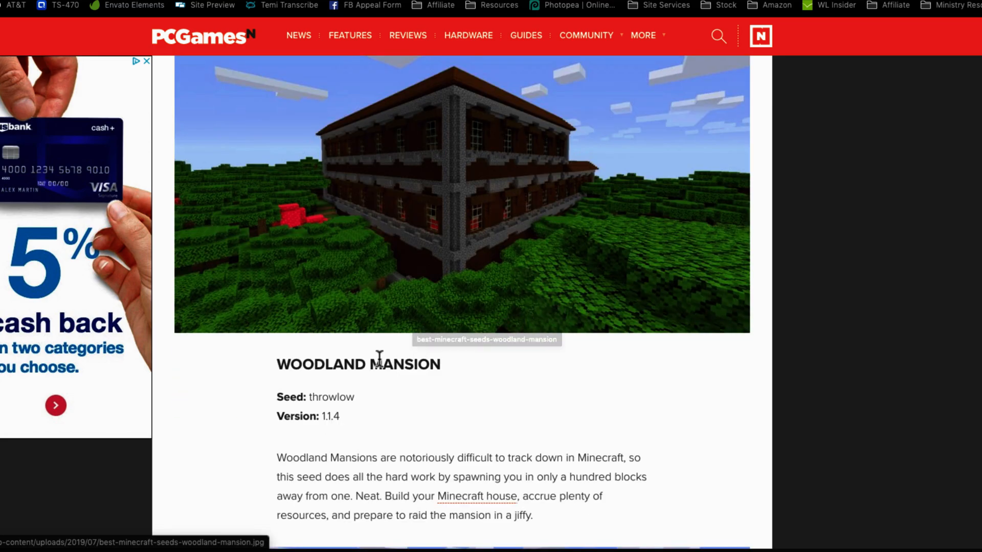
scroll("down", 3)
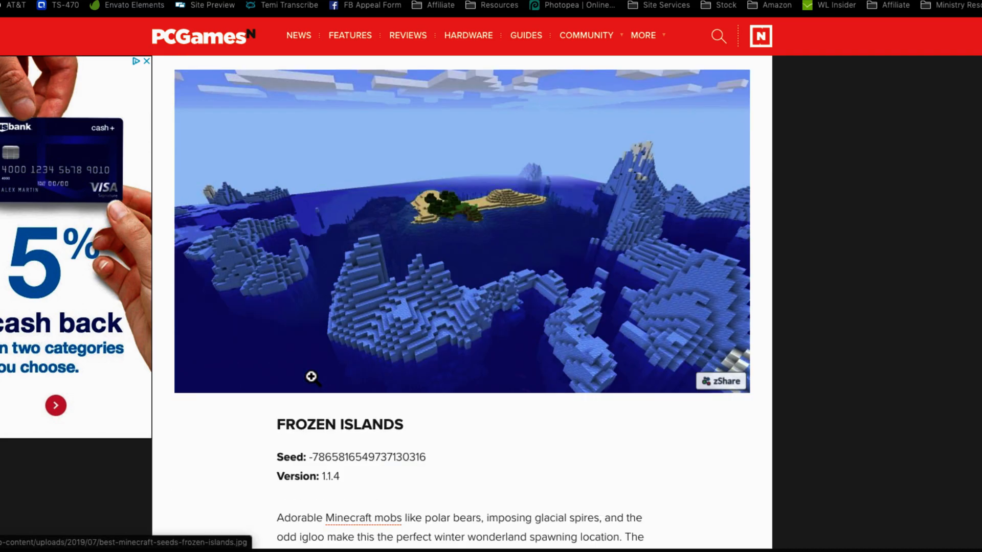
scroll("down", 3)
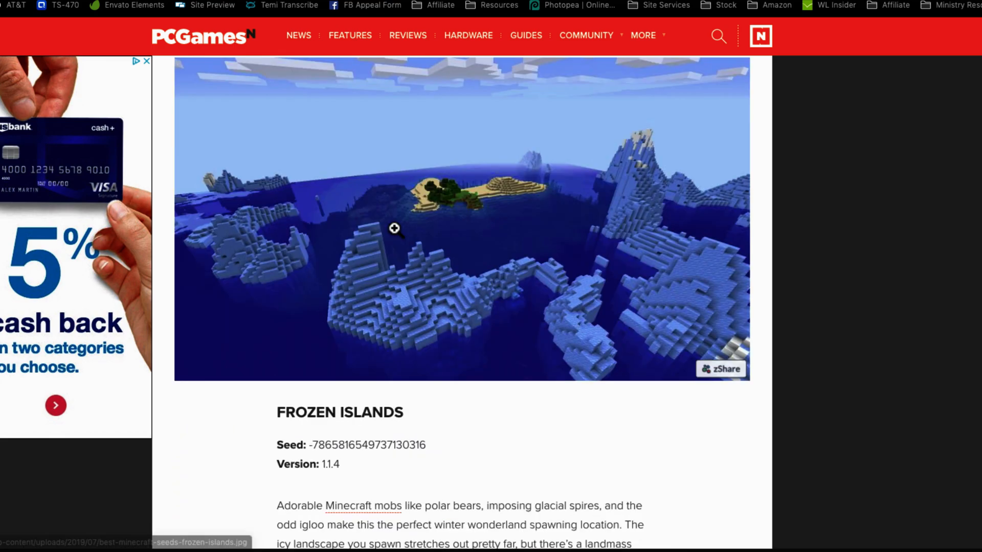
scroll("down", 3)
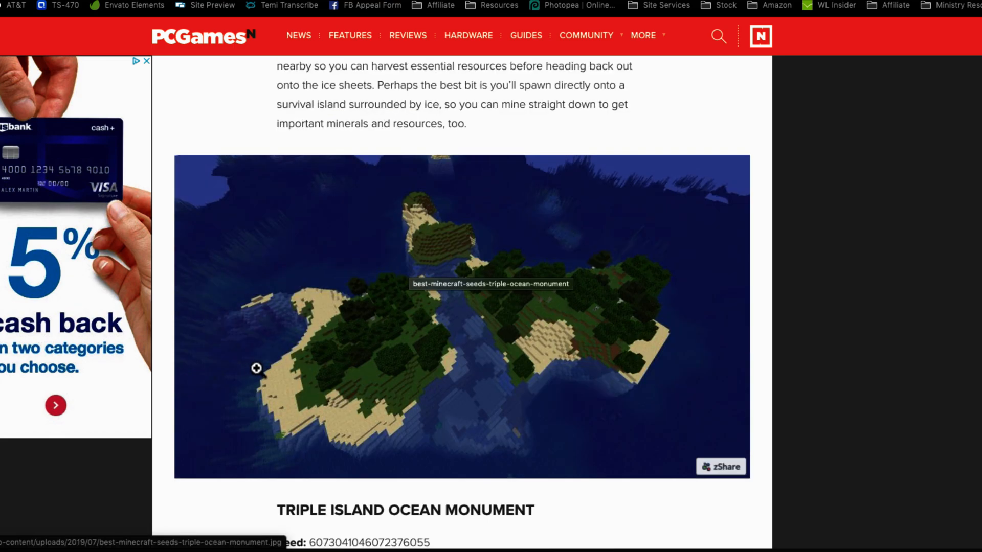
mouse_move(356, 336)
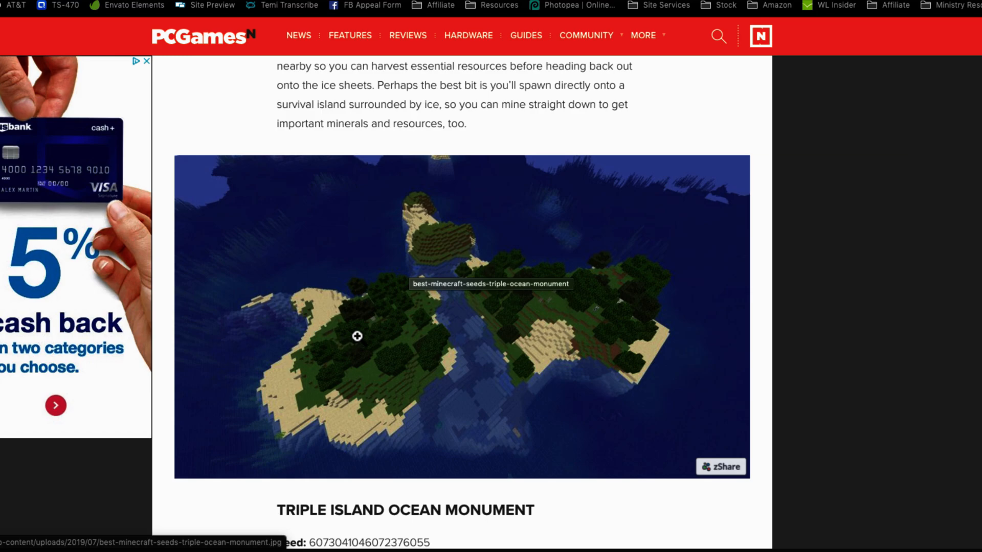
scroll("down", 3)
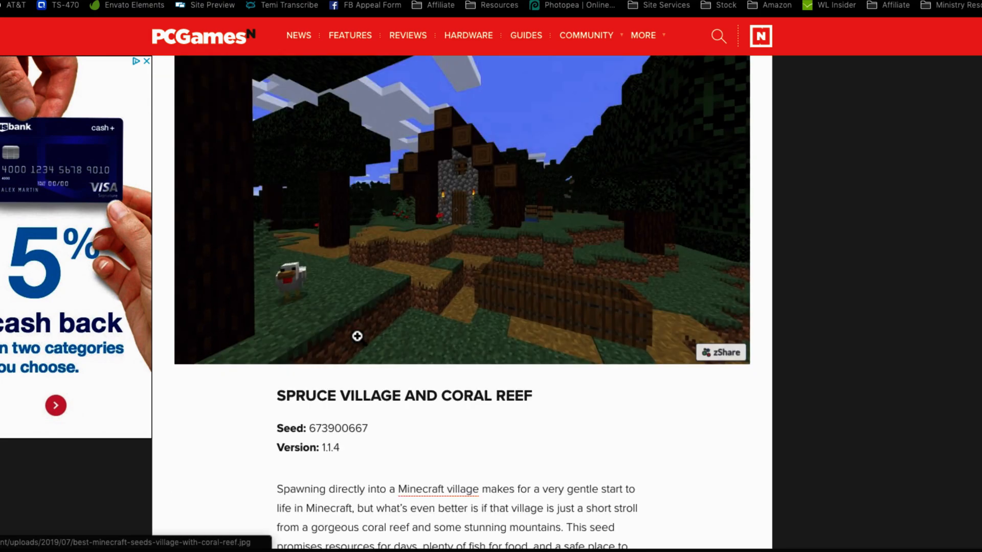
mouse_move(364, 353)
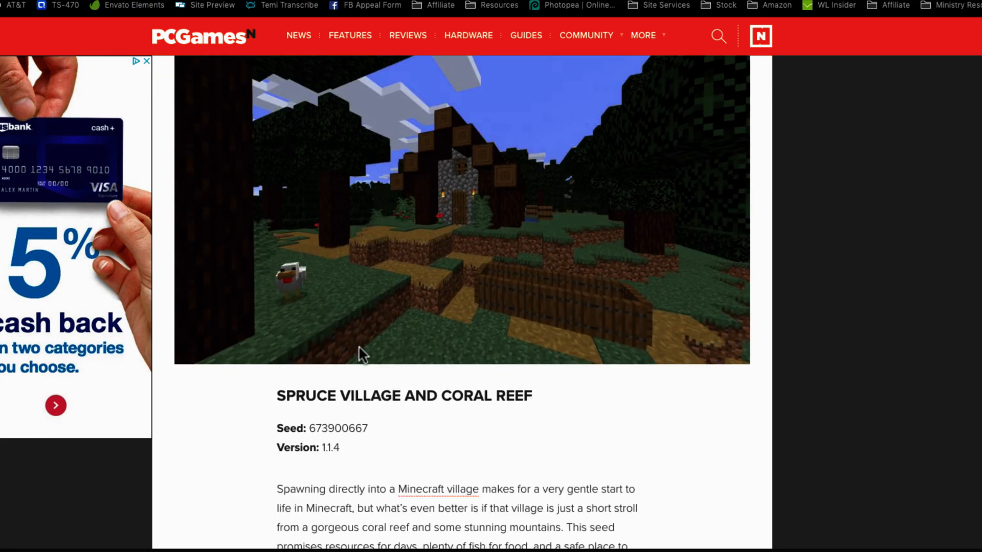
double_click(337, 423)
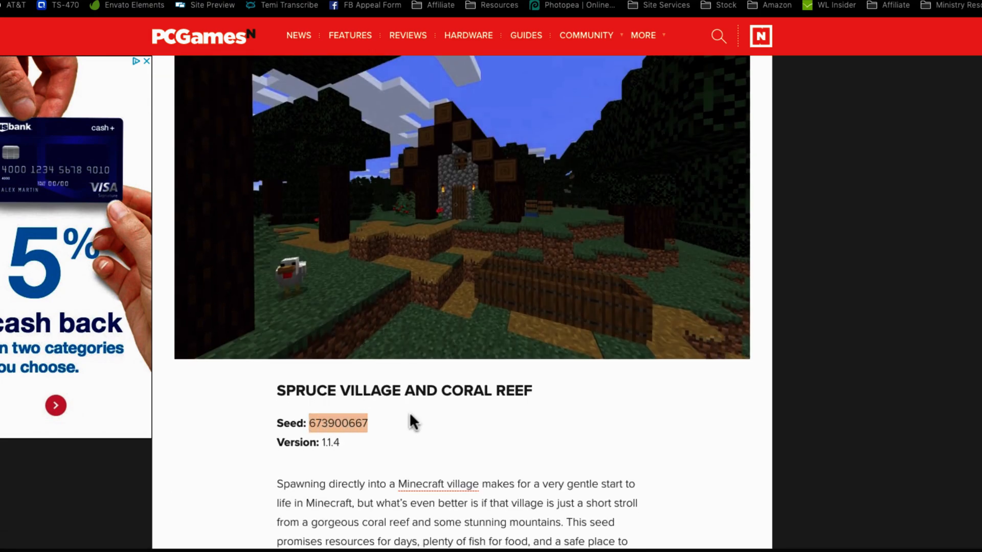
scroll("down", 3)
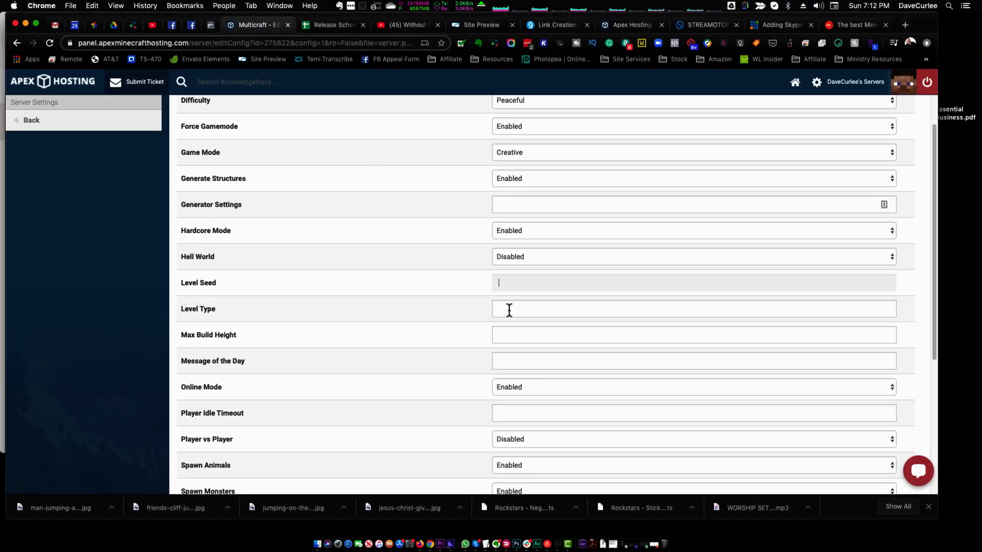
Paste seed -192359240 into Level Seed and check the Spawn Monsters setting stays Enabled.
right_click(507, 283)
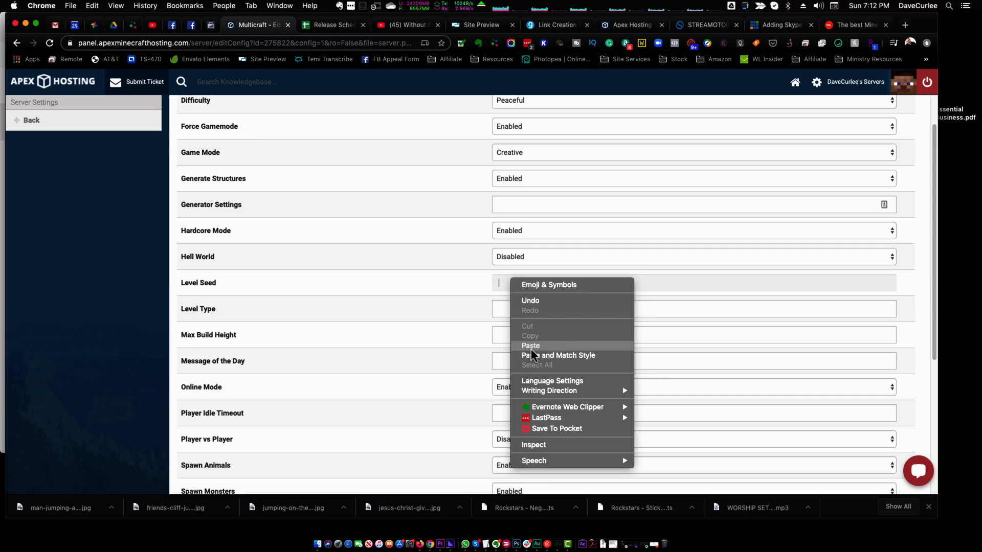
left_click(530, 346)
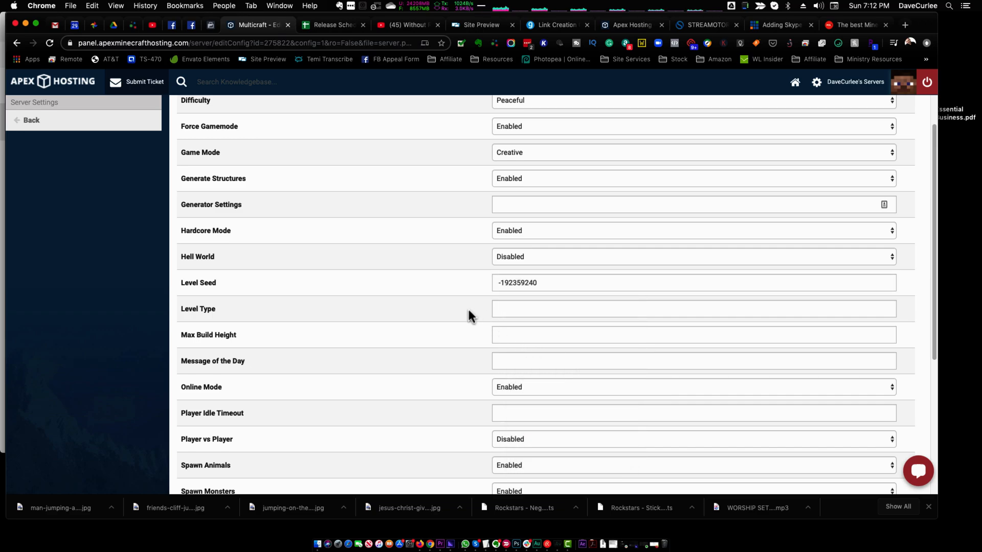
scroll("down", 3)
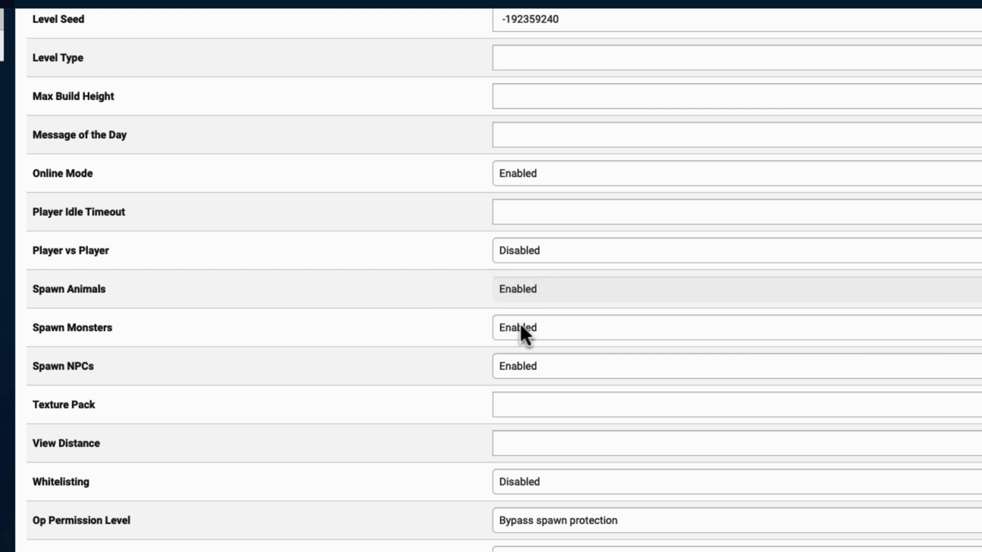
left_click(531, 327)
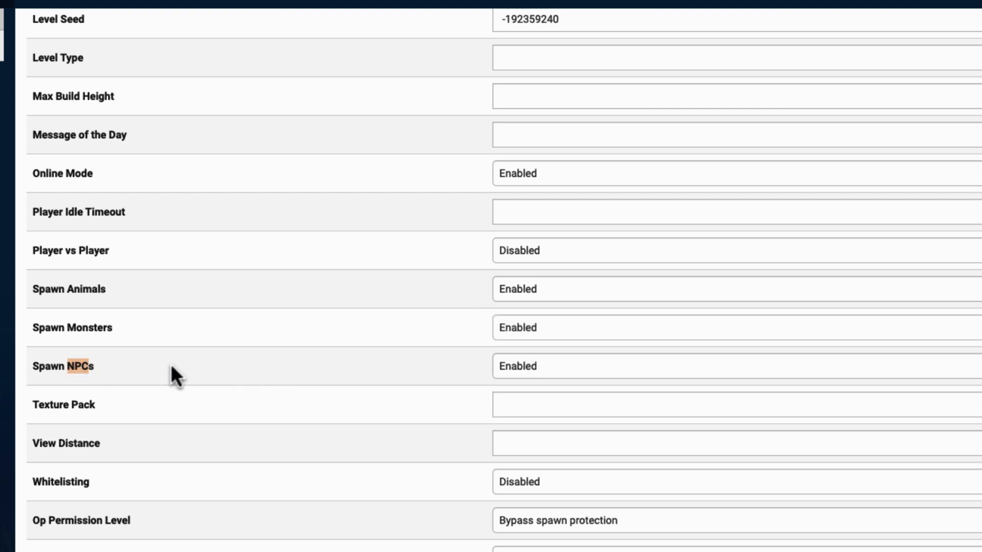
mouse_move(501, 372)
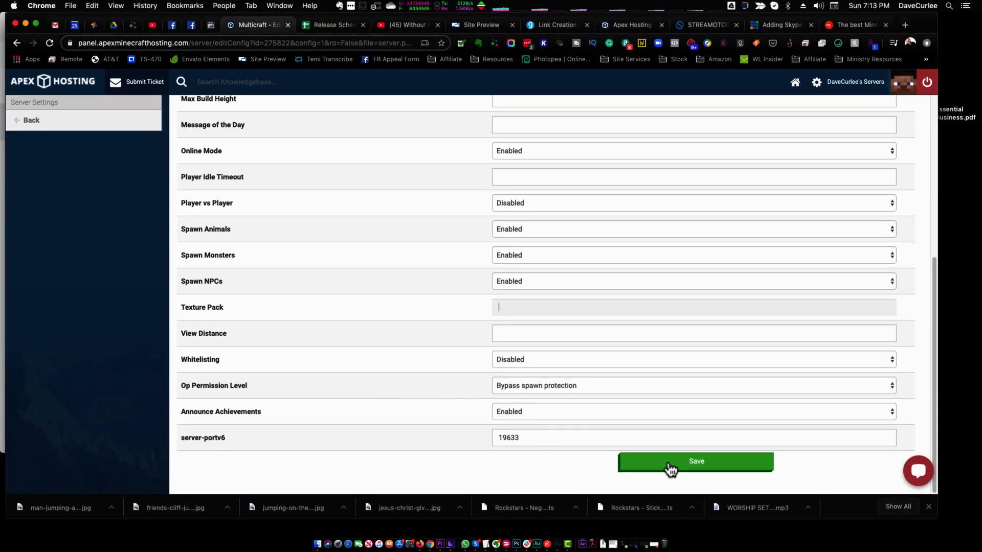
Save the CTA-Minecraft settings, restart the server and refresh until it shows Online.
left_click(695, 461)
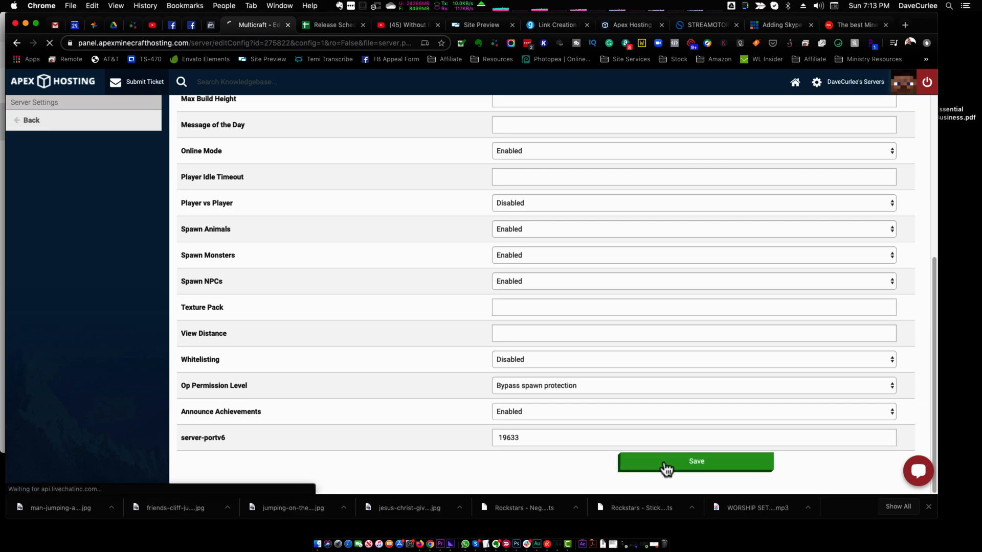
left_click(695, 462)
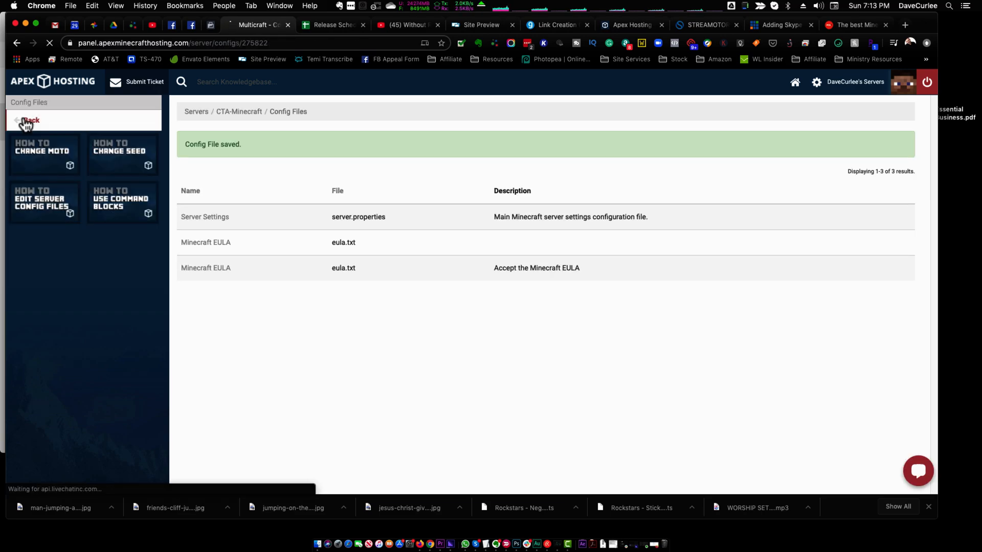
left_click(28, 121)
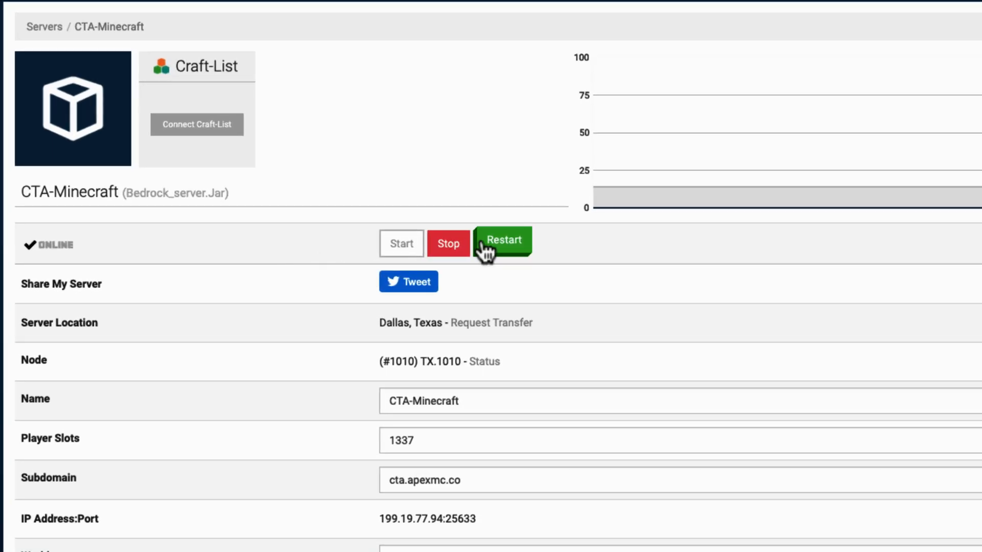
left_click(503, 239)
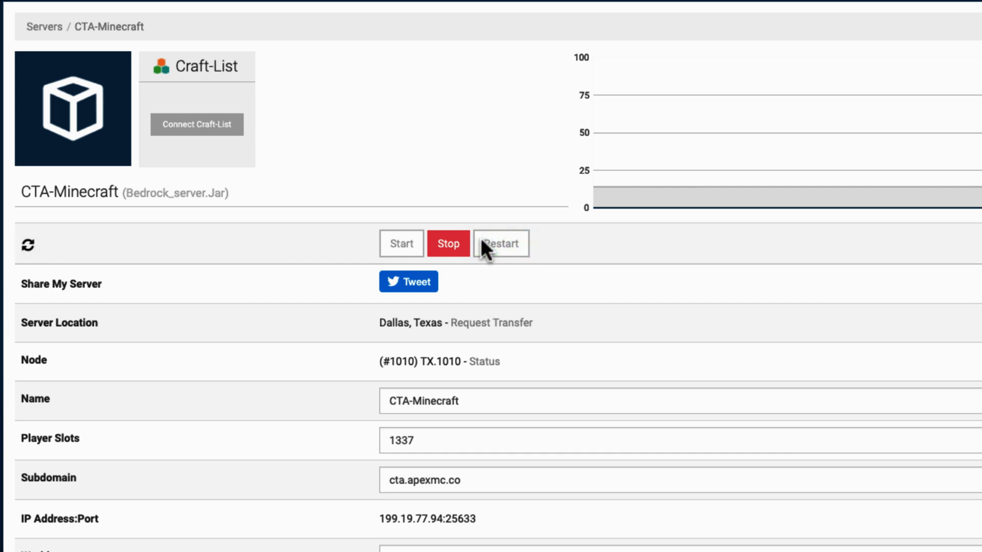
mouse_move(27, 260)
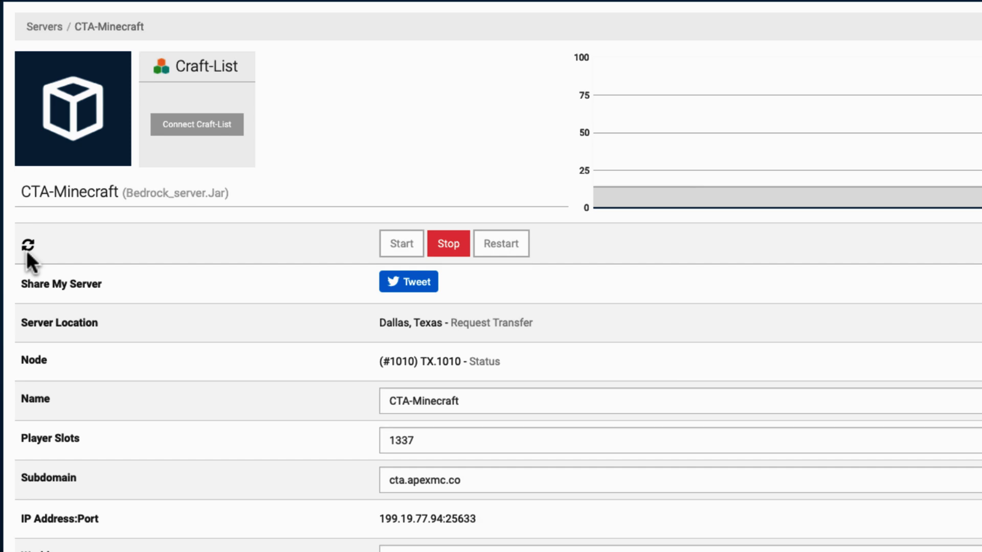
left_click(28, 244)
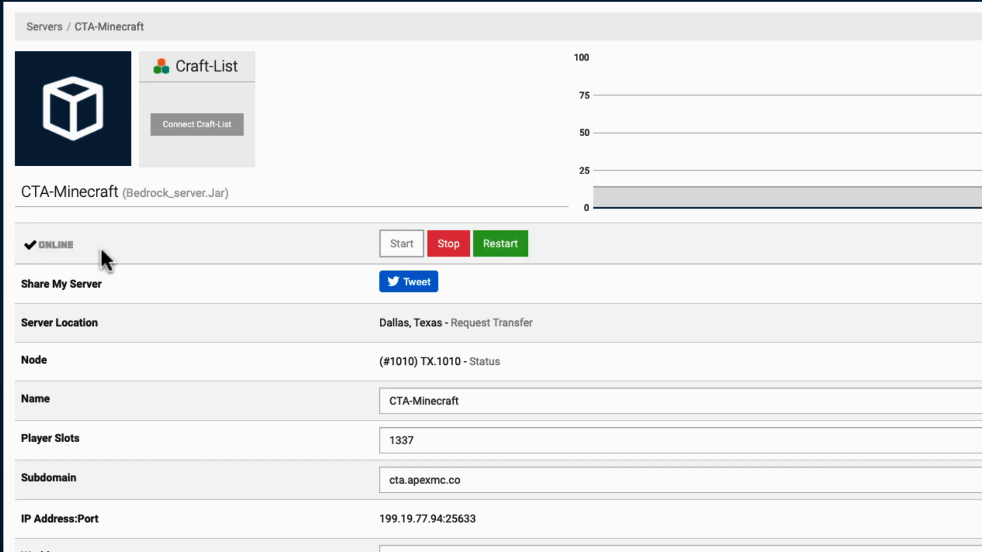
mouse_move(200, 289)
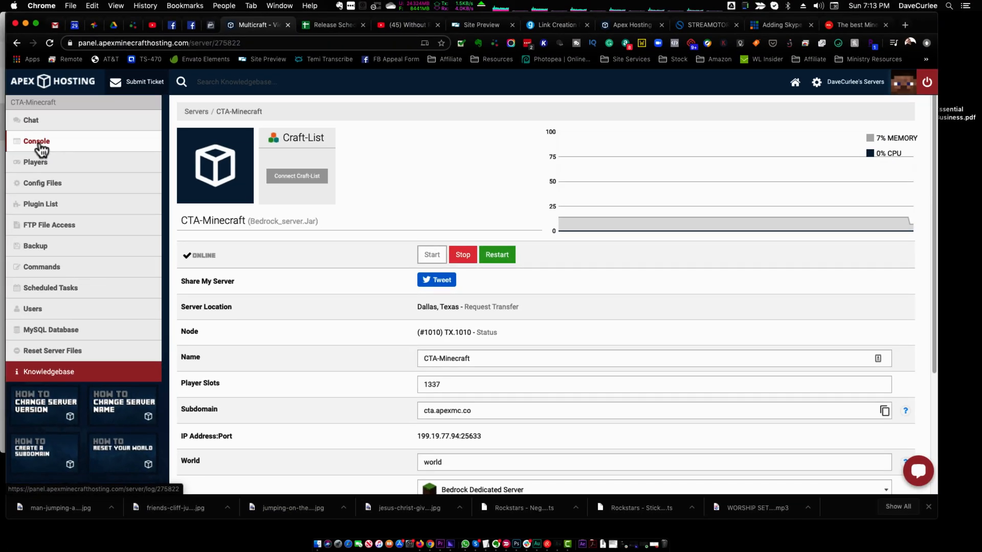
View the console's 'Startup Server started' log and bring up the LiveChat support form.
left_click(37, 141)
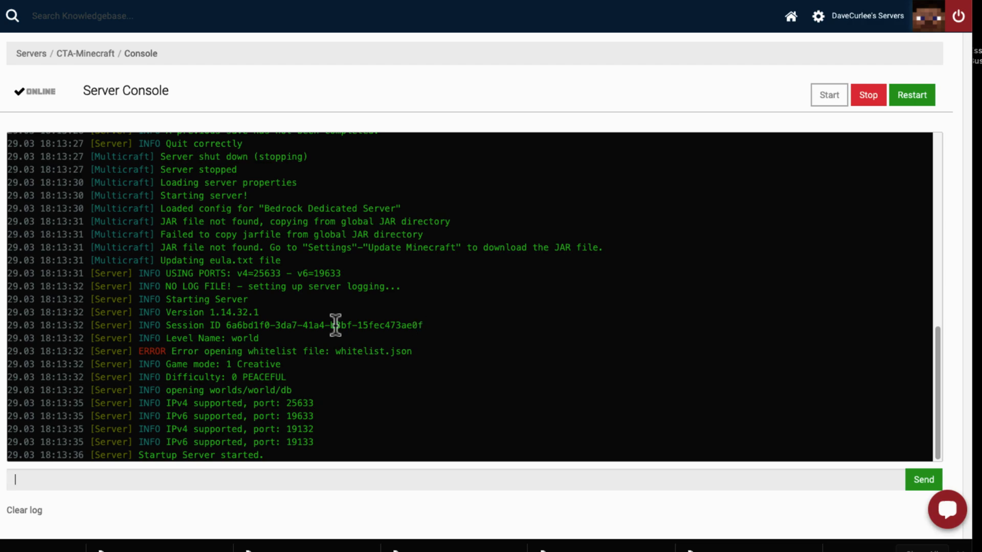
mouse_move(416, 377)
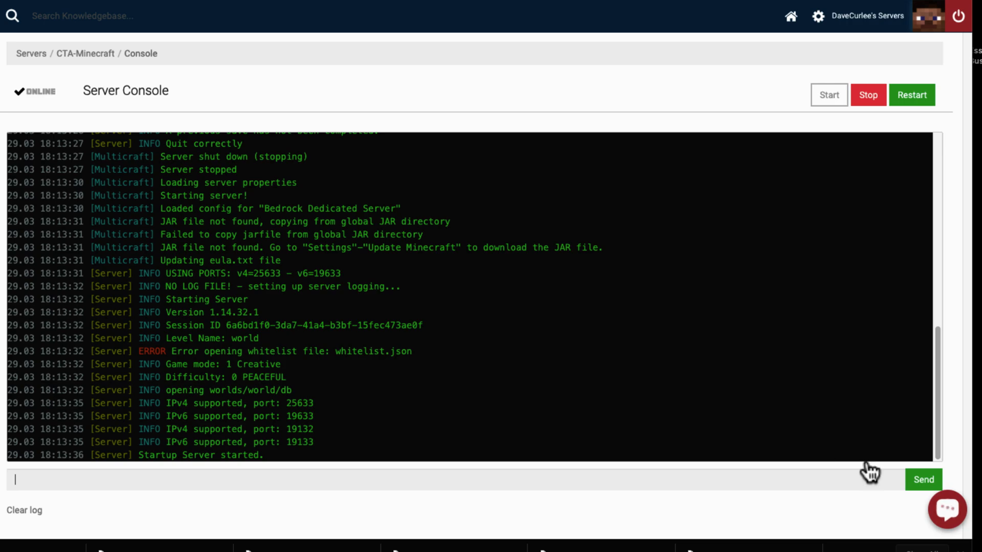
left_click(947, 507)
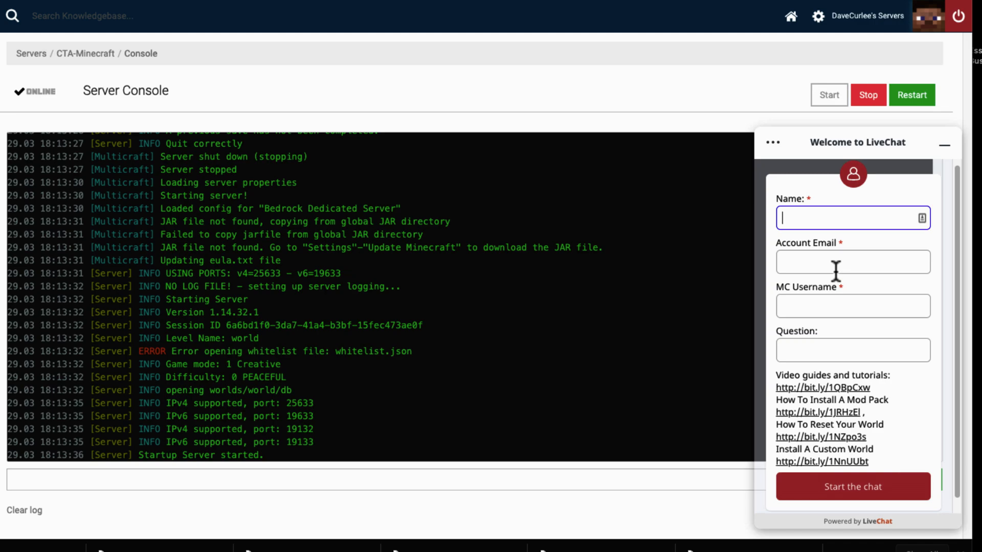
left_click(852, 486)
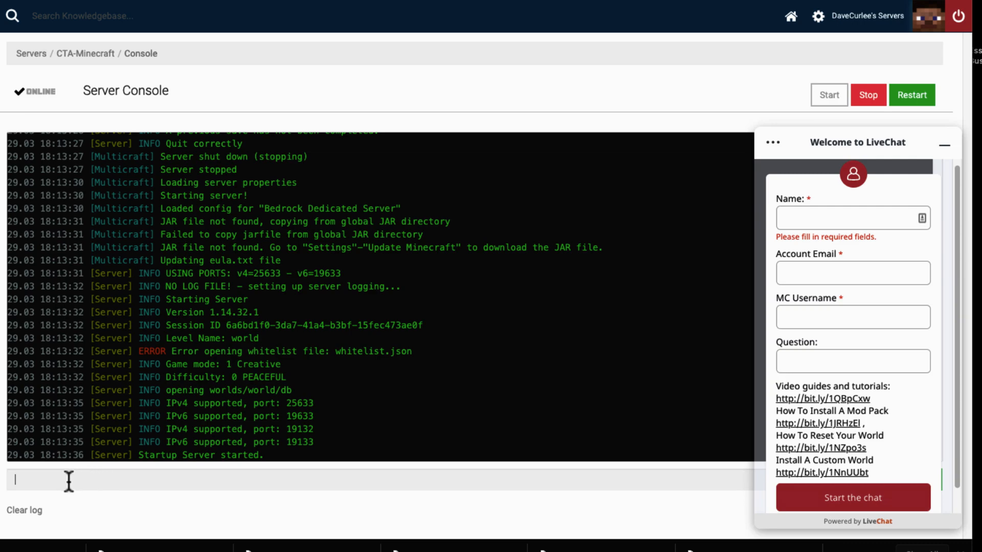
type("/")
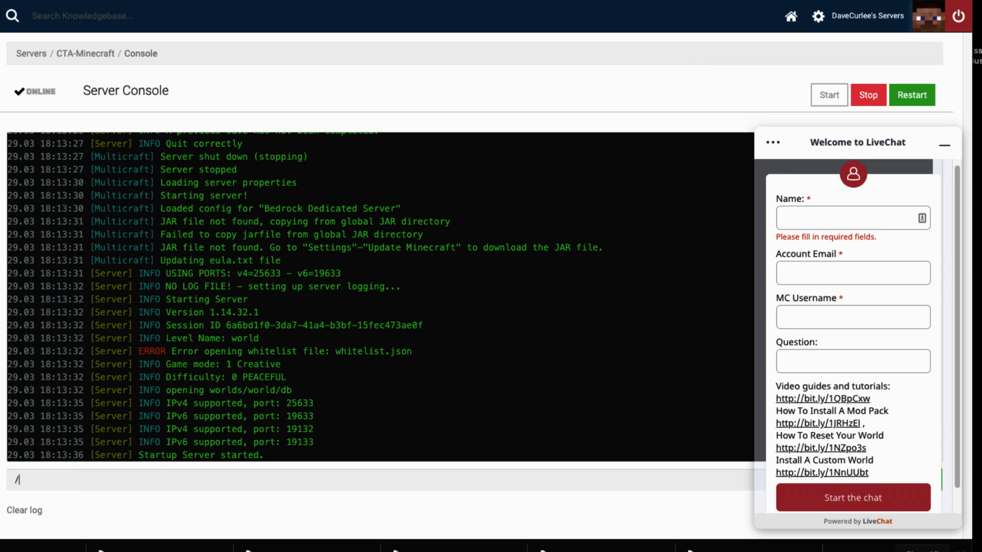
type("2kf0f4` dfadgoer")
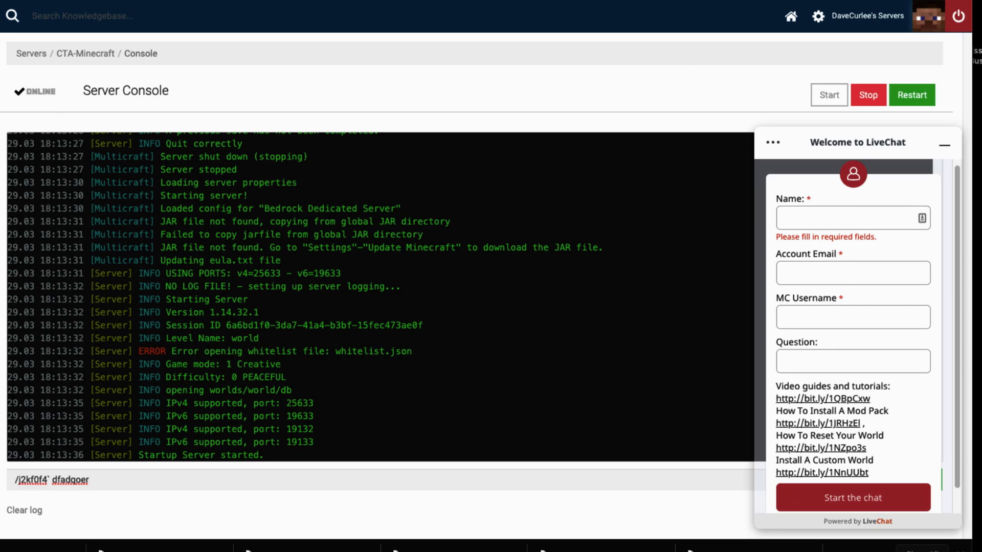
key("Backspace")
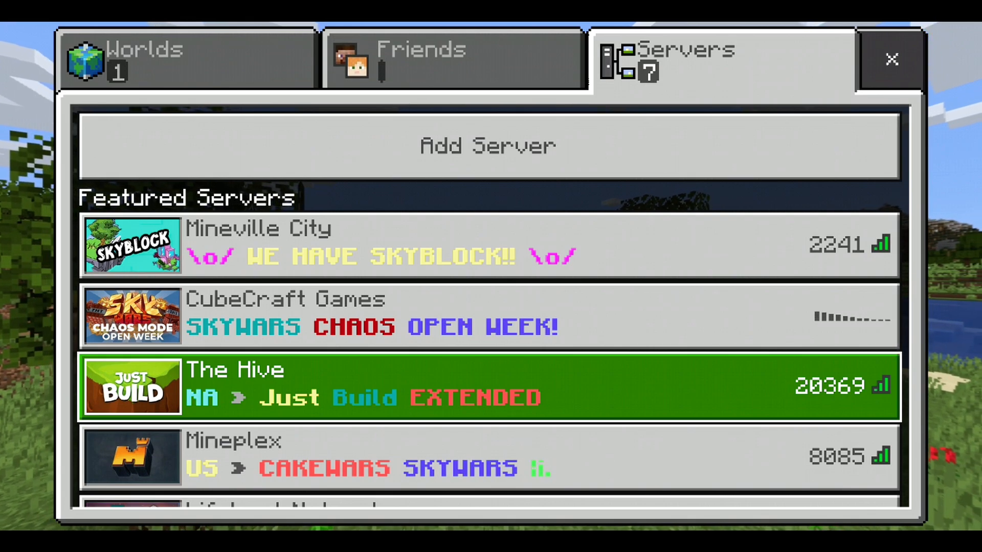
Add server CTA-minecraft at CTA.apexmc.co, port 25663, and save it.
left_click(487, 145)
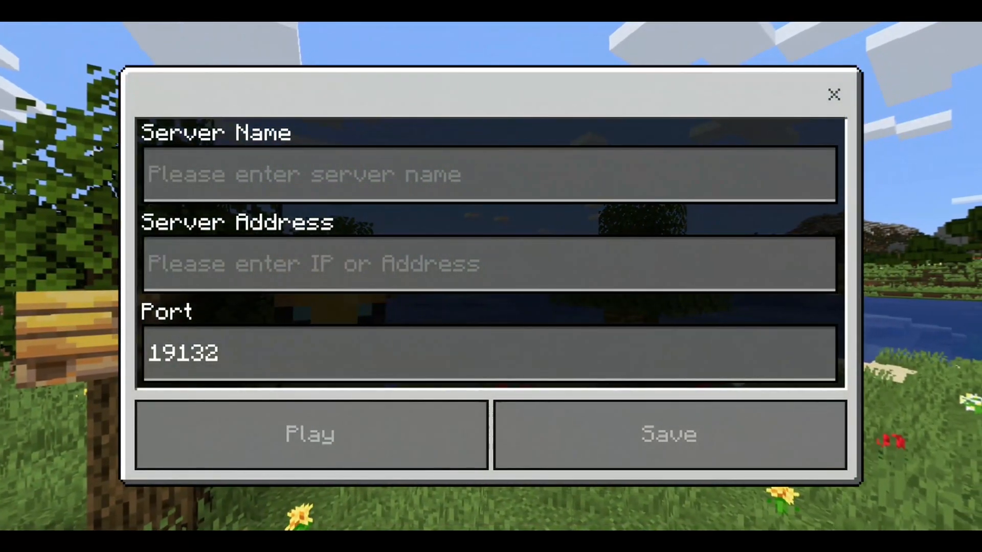
left_click(489, 174)
type("CTA-minecraft")
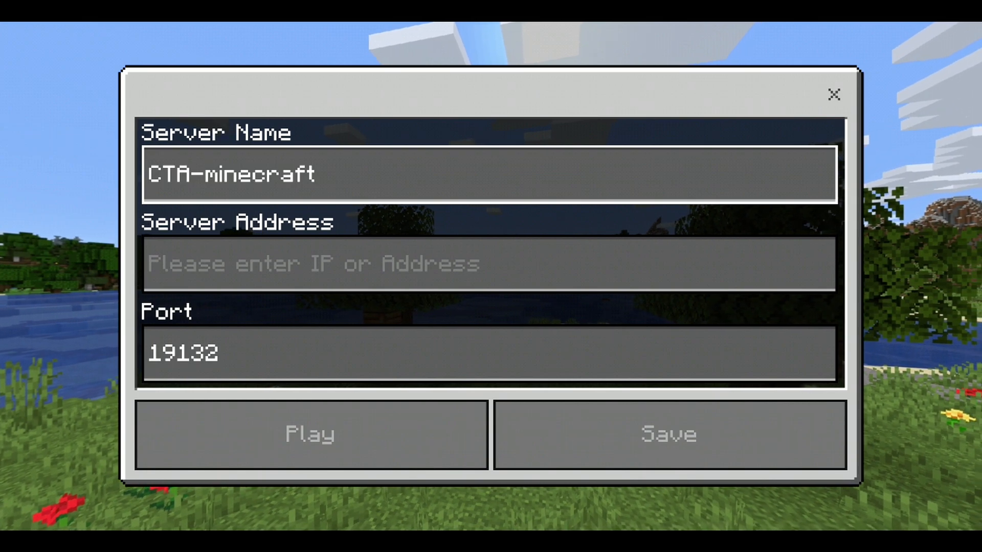
left_click(489, 263)
type("CTA.apexmc.co")
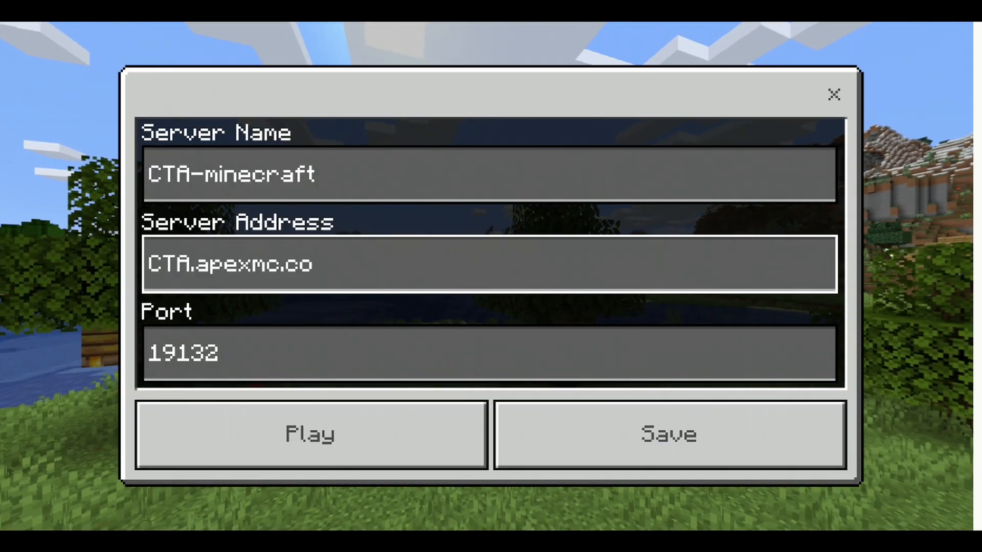
left_click(489, 352)
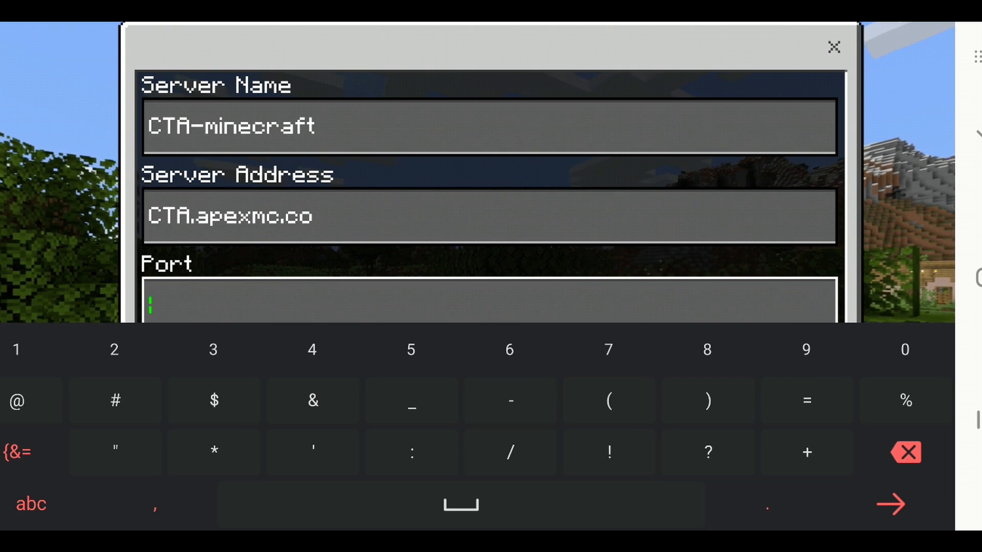
type("25663")
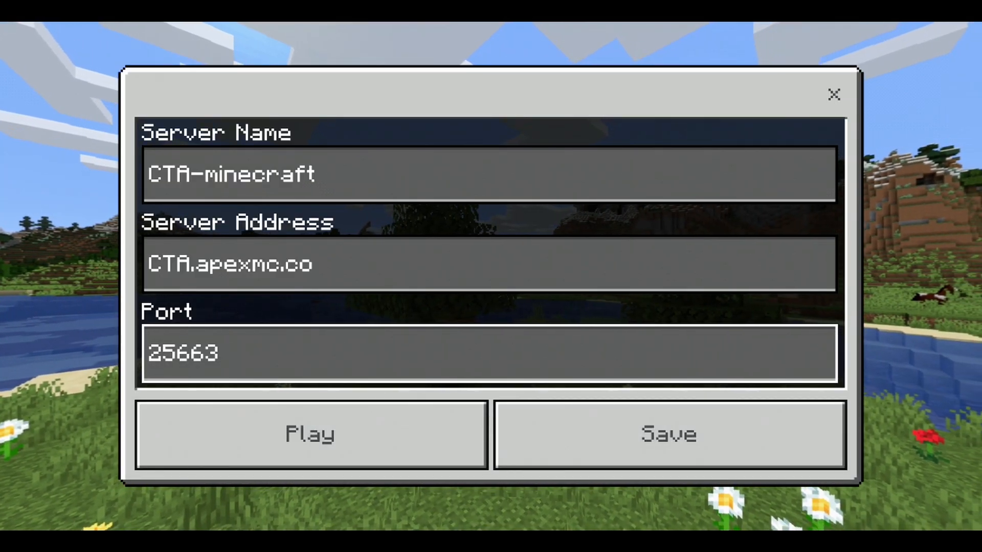
left_click(667, 434)
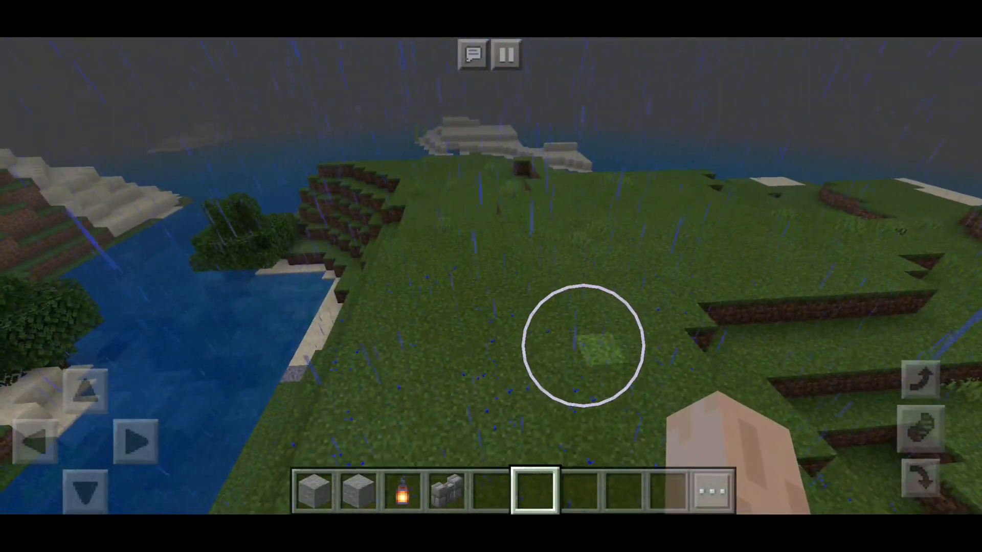
Leave the world and scroll the Servers list down to the CTA-minecraft entry under More Servers.
left_click(315, 490)
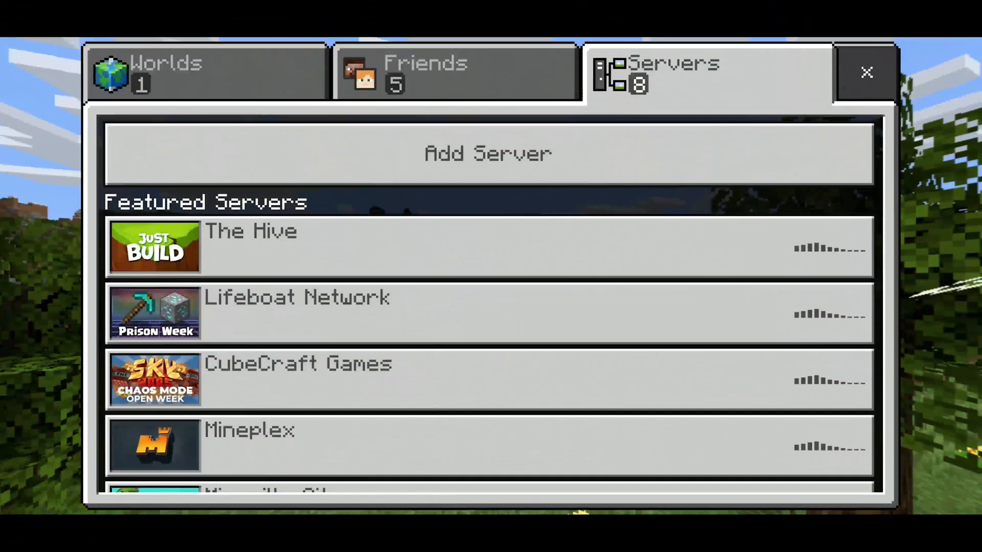
scroll("down", 3)
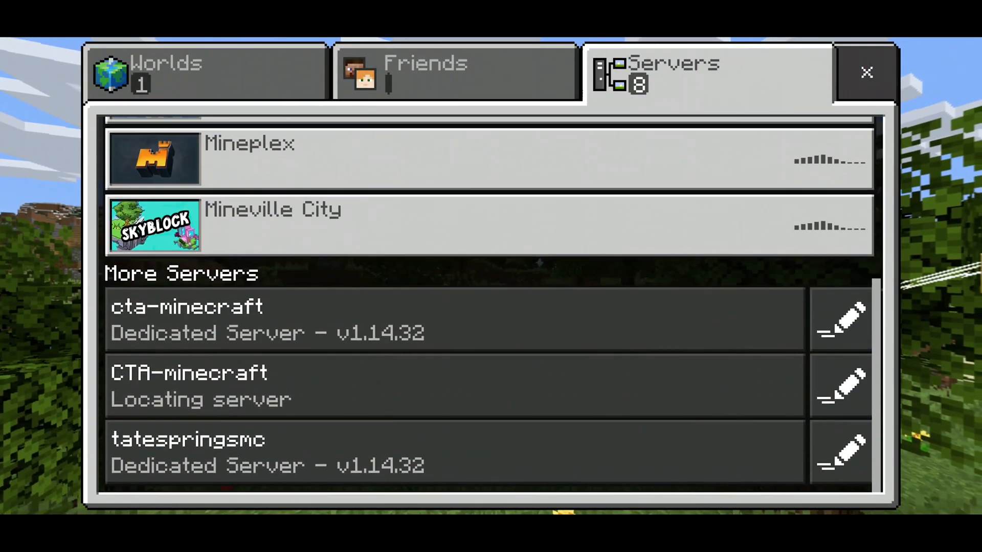